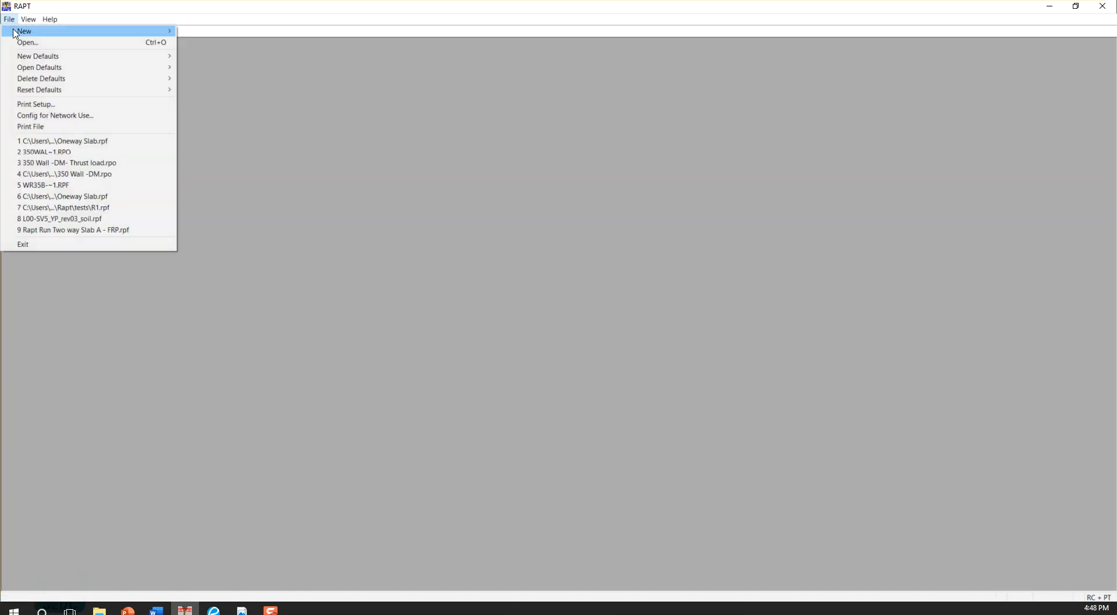
Create a new frame with 2 spans from the New Frame dialog.
click(25, 30)
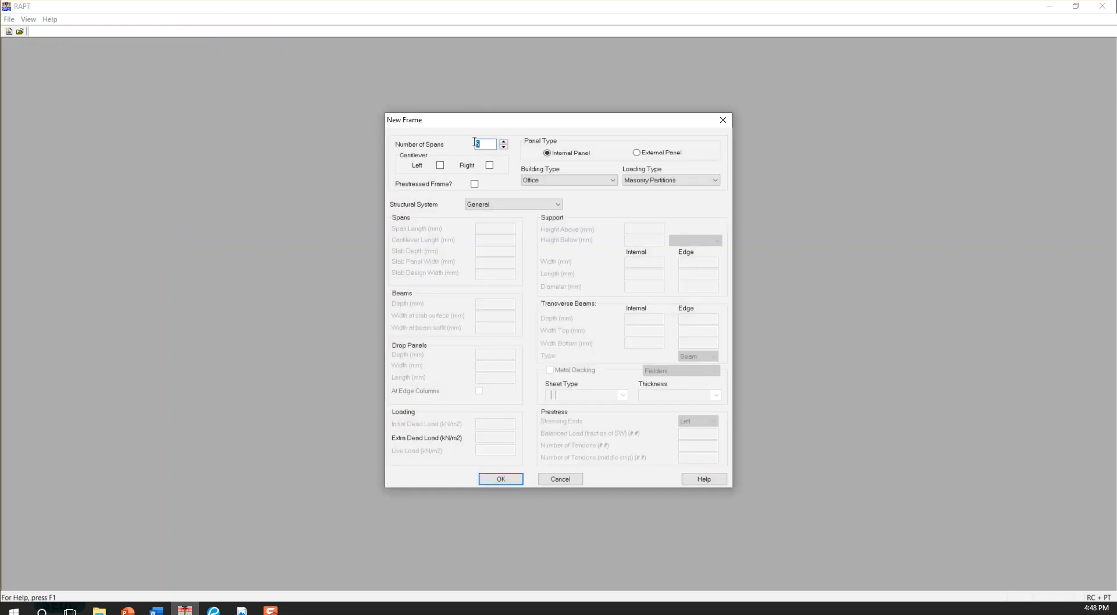
text(2)
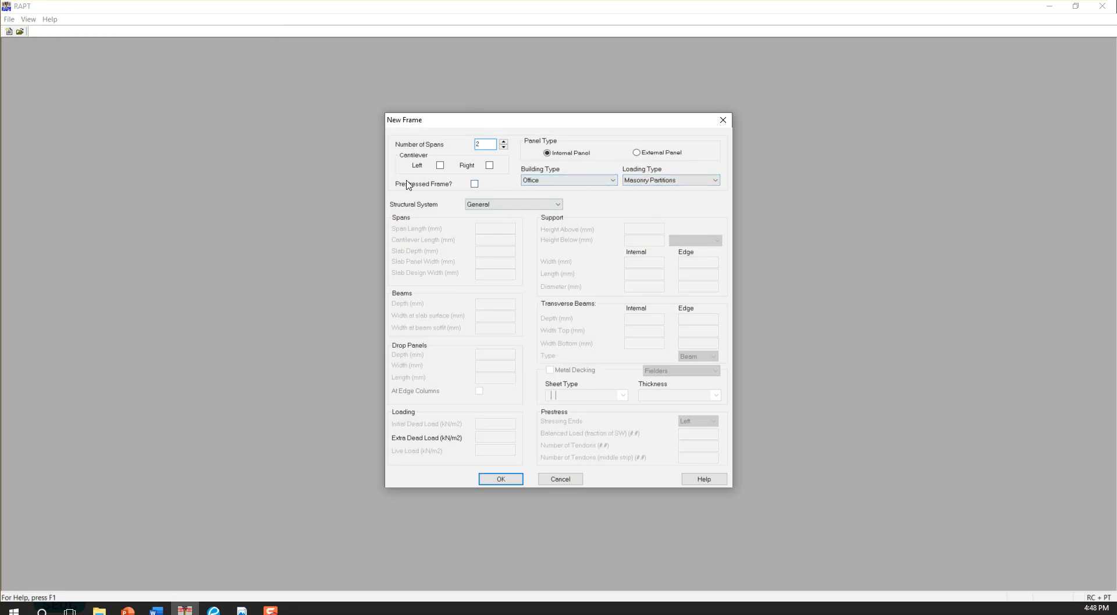
mouse_move(639, 171)
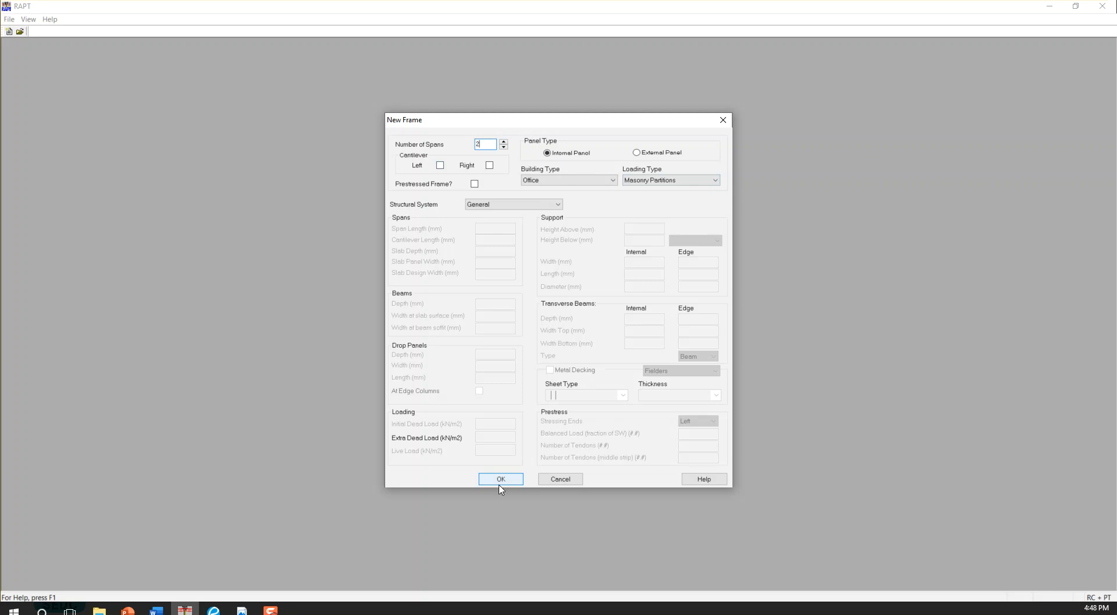
click(501, 478)
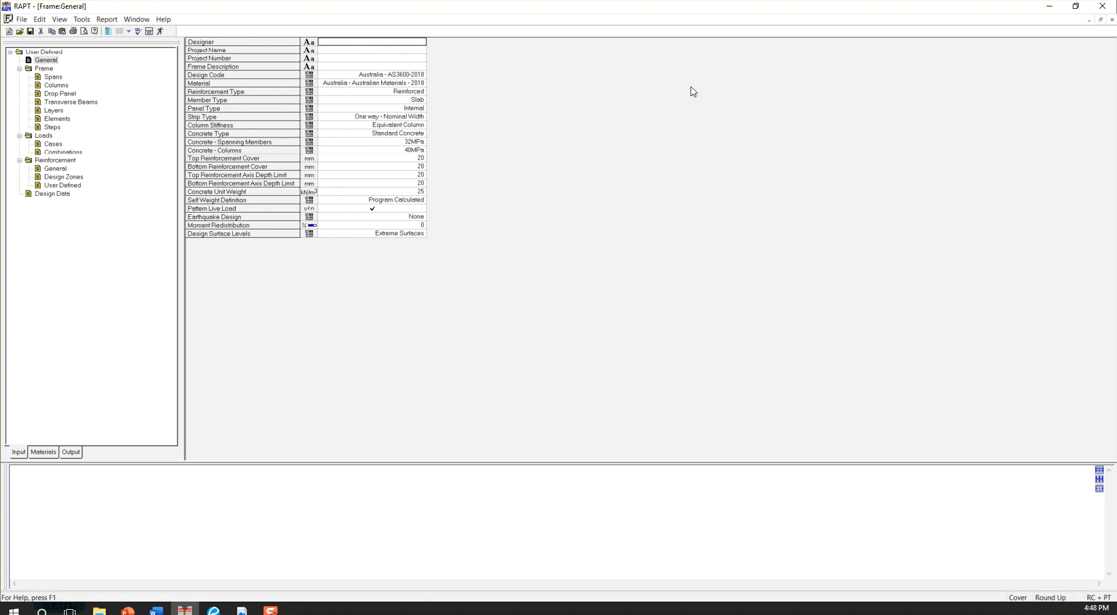
mouse_move(232, 93)
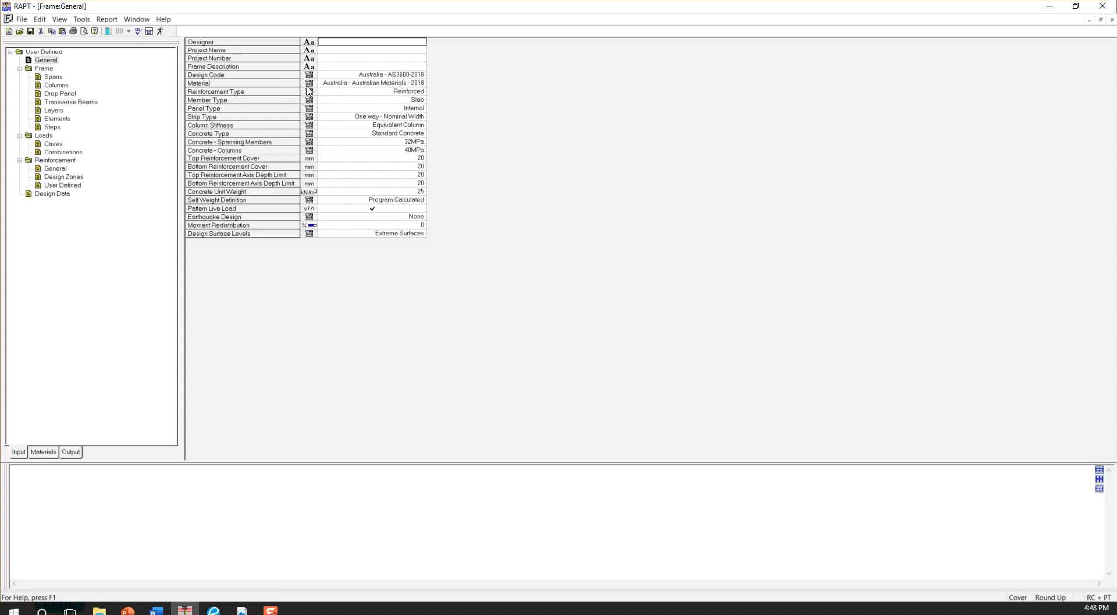
click(420, 74)
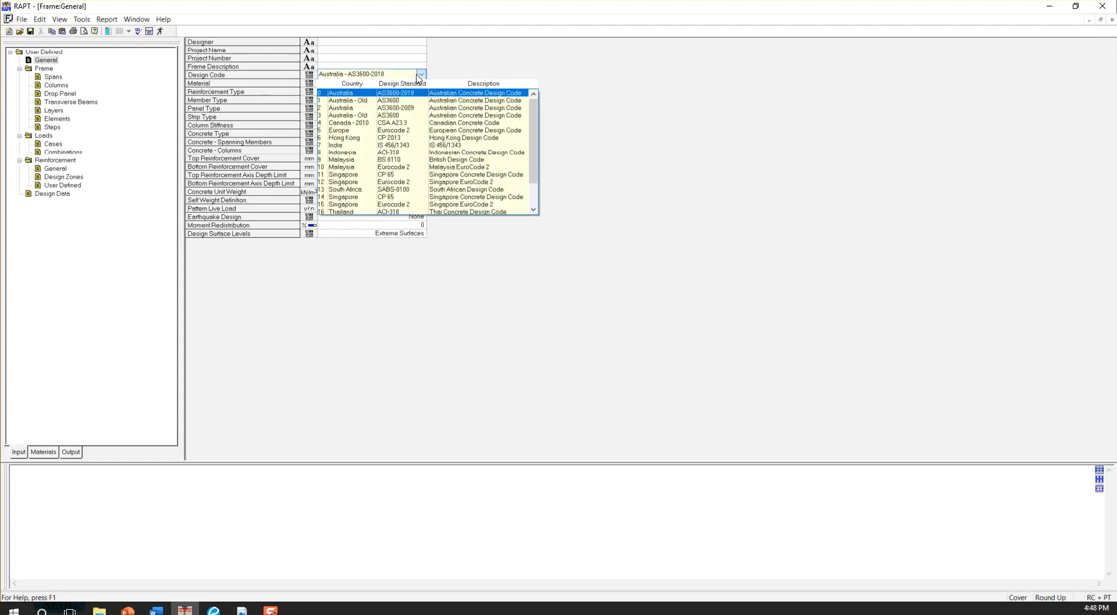
click(370, 100)
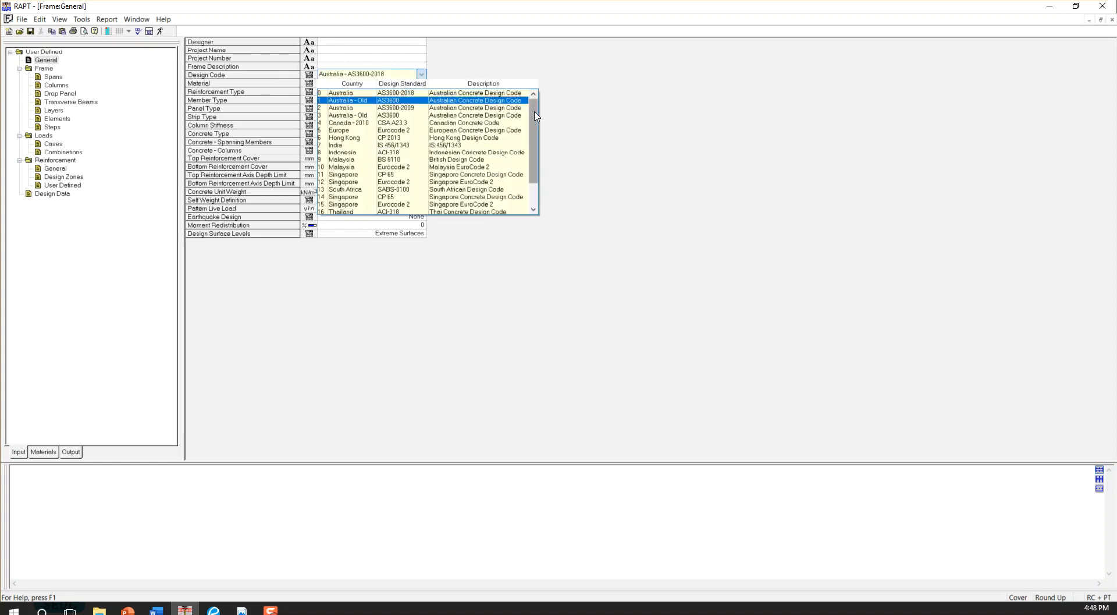
scroll(down, 3)
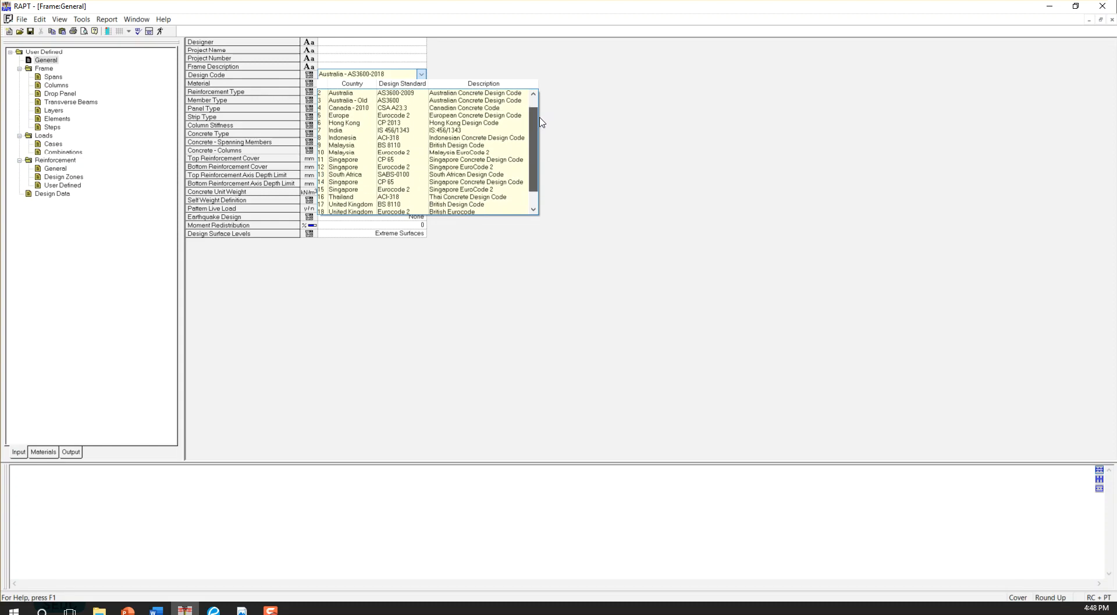
click(349, 93)
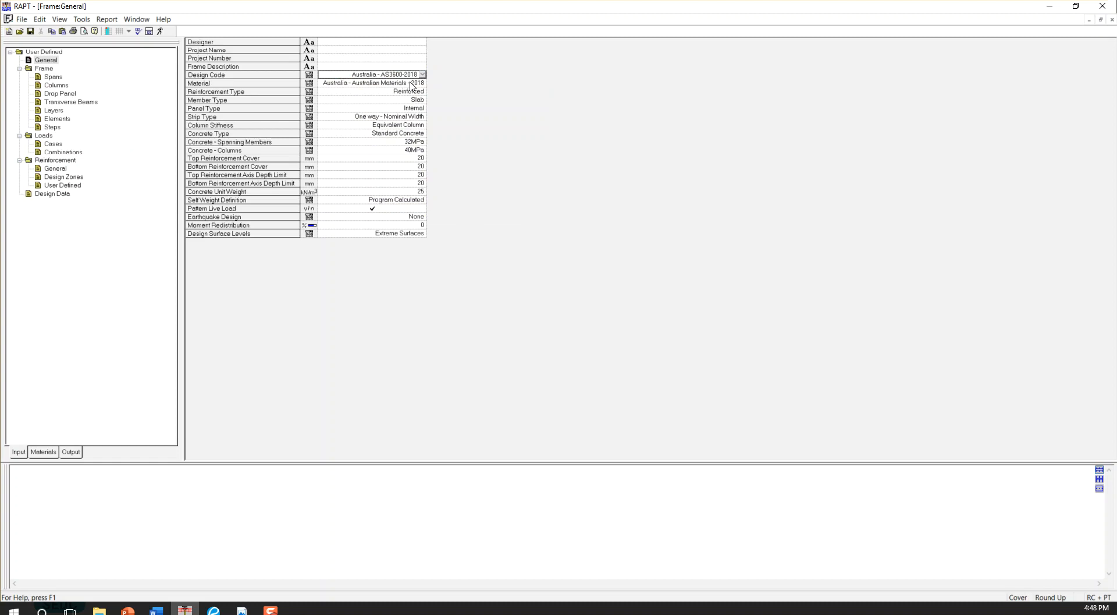
click(422, 82)
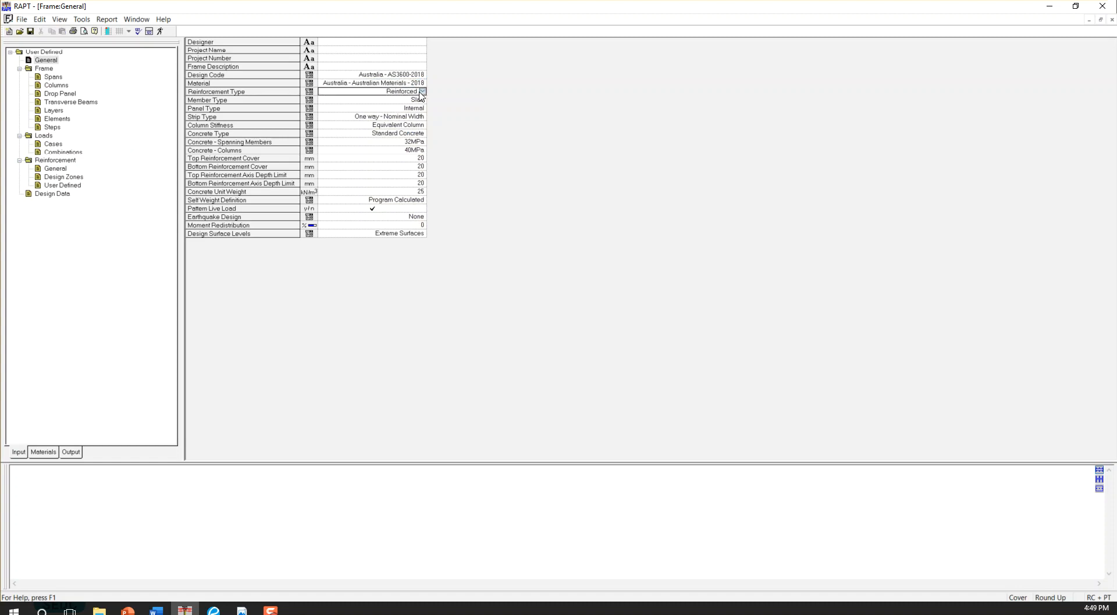
click(422, 91)
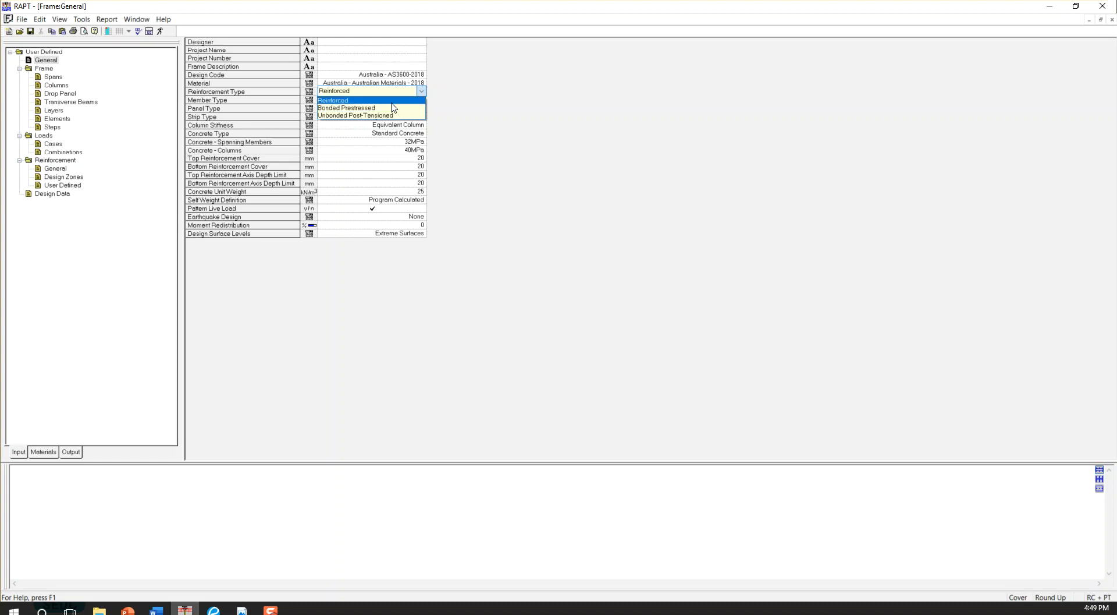
click(333, 100)
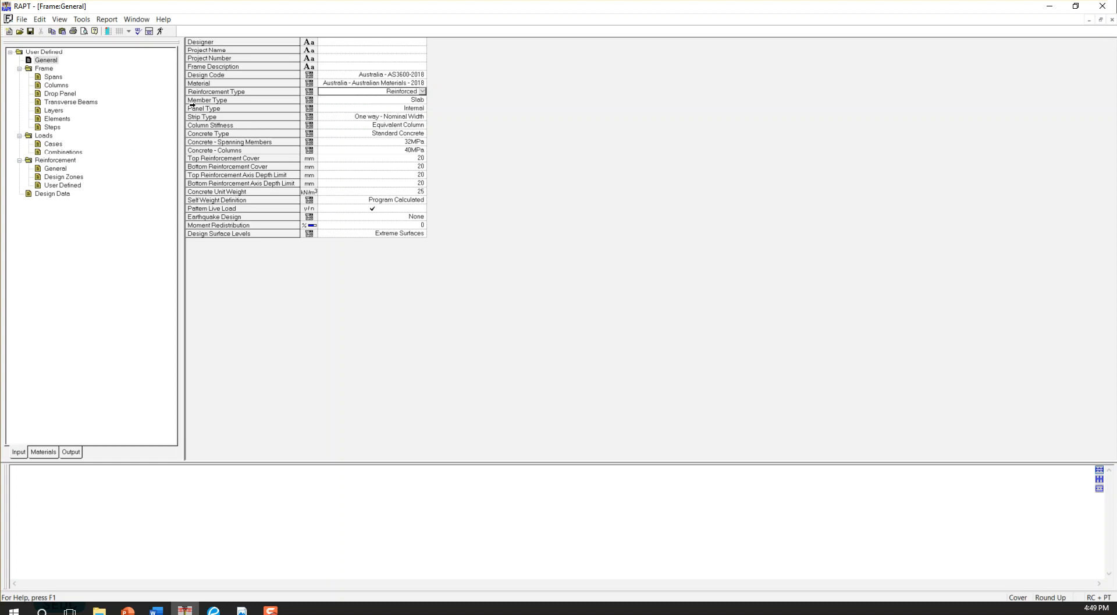
click(421, 100)
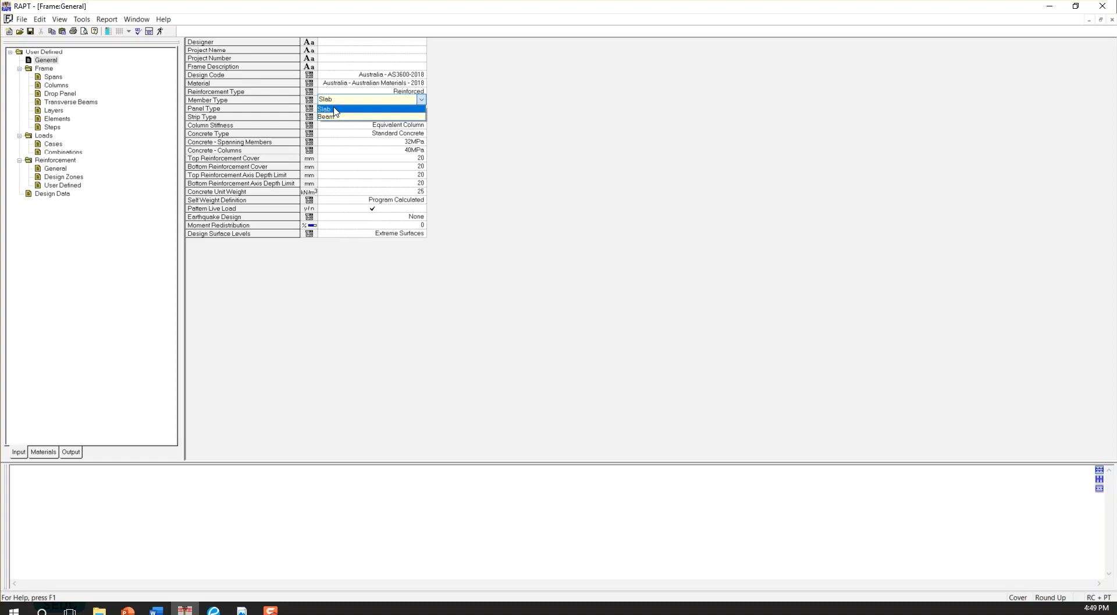
click(324, 100)
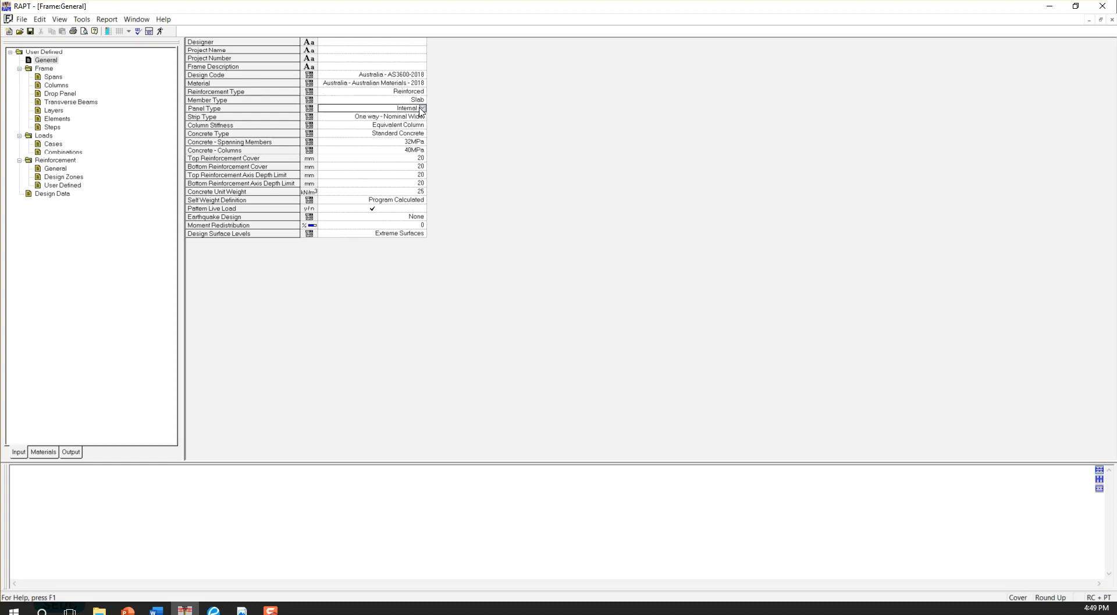
click(420, 107)
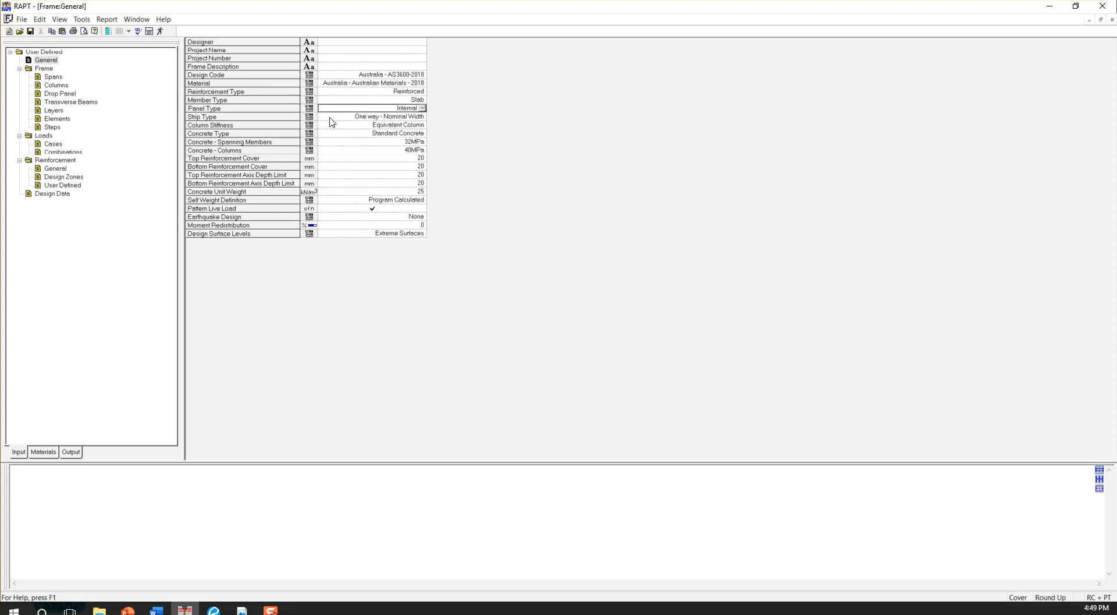
mouse_move(422, 120)
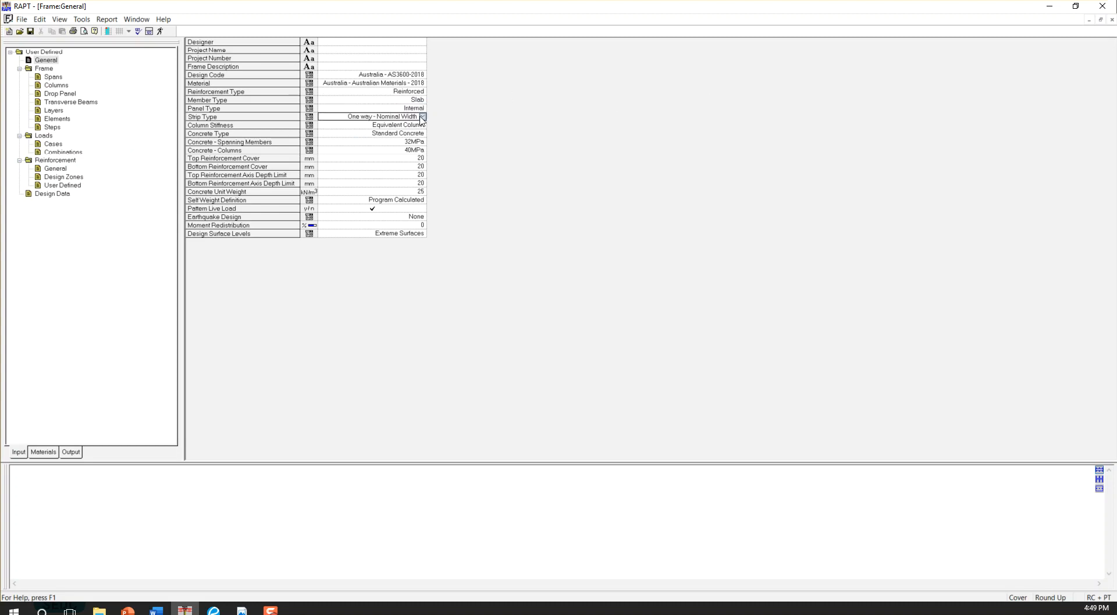
click(422, 116)
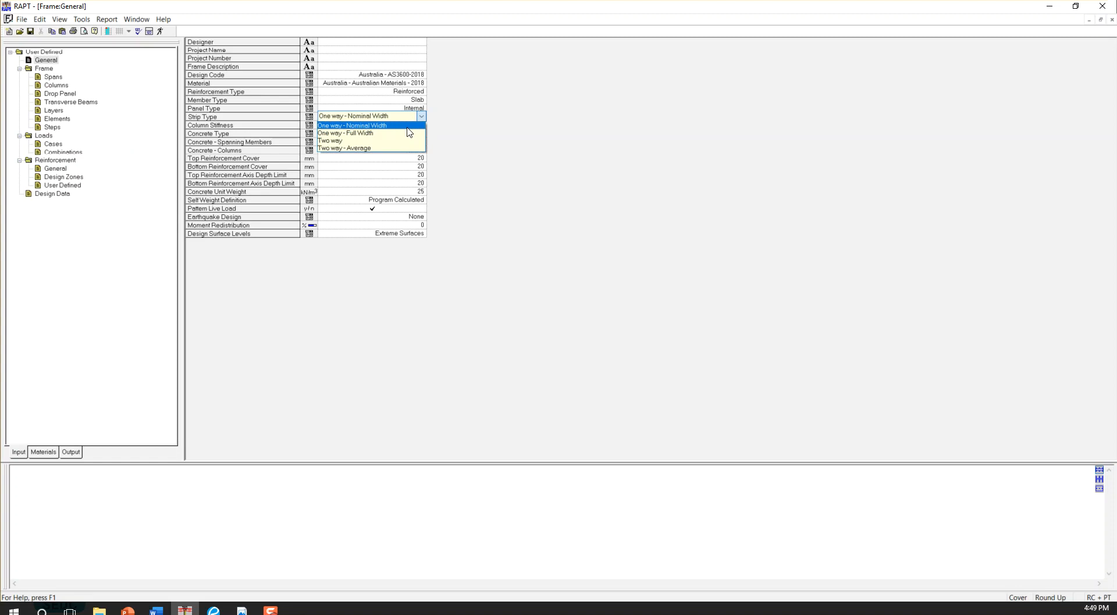
mouse_move(377, 134)
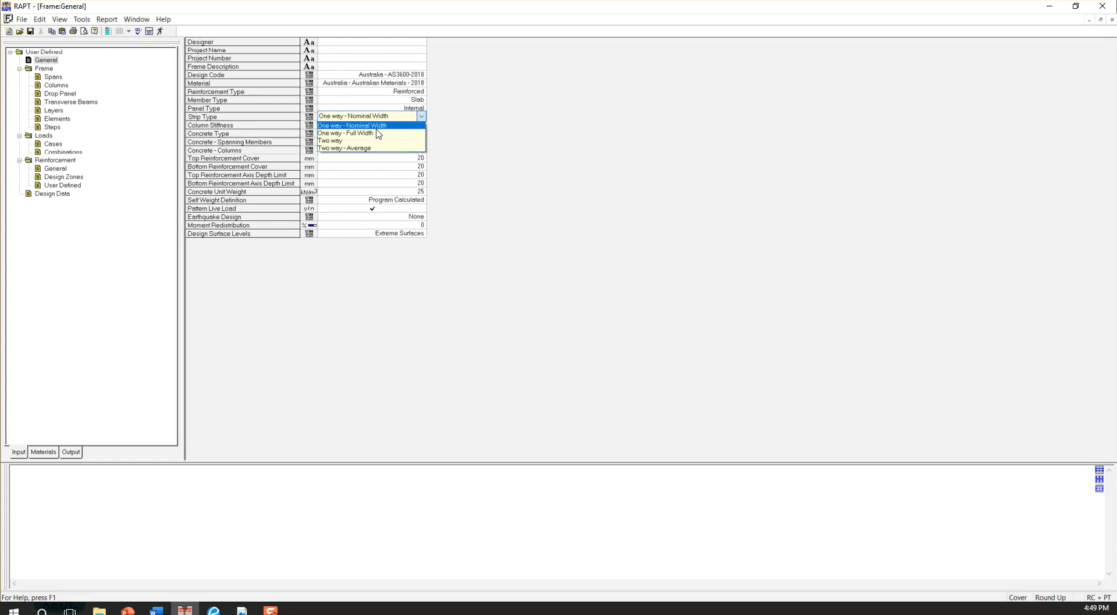
mouse_move(370, 133)
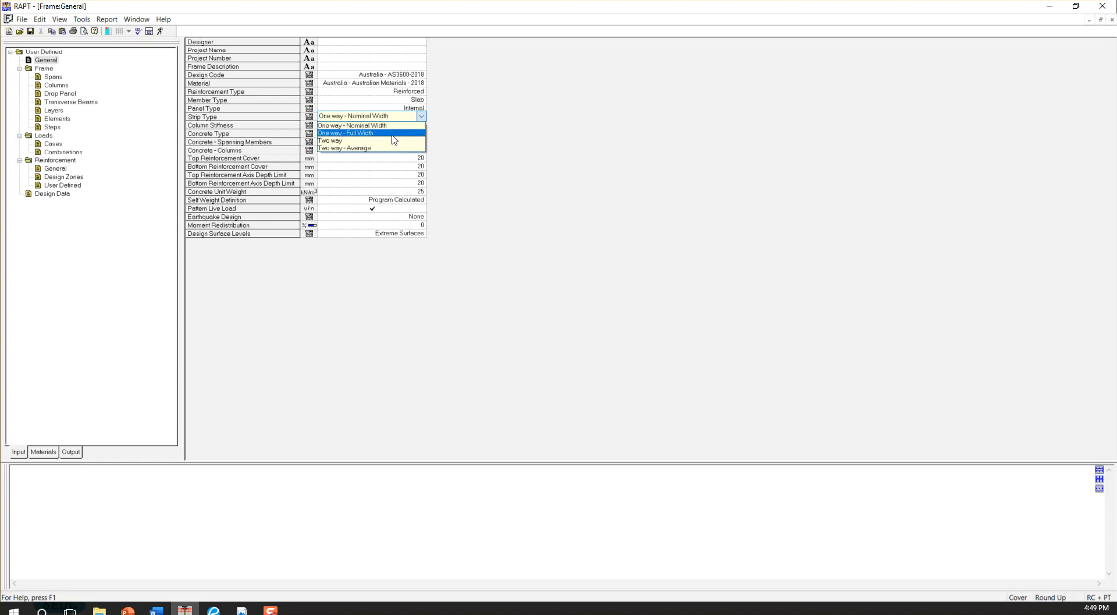
mouse_move(353, 125)
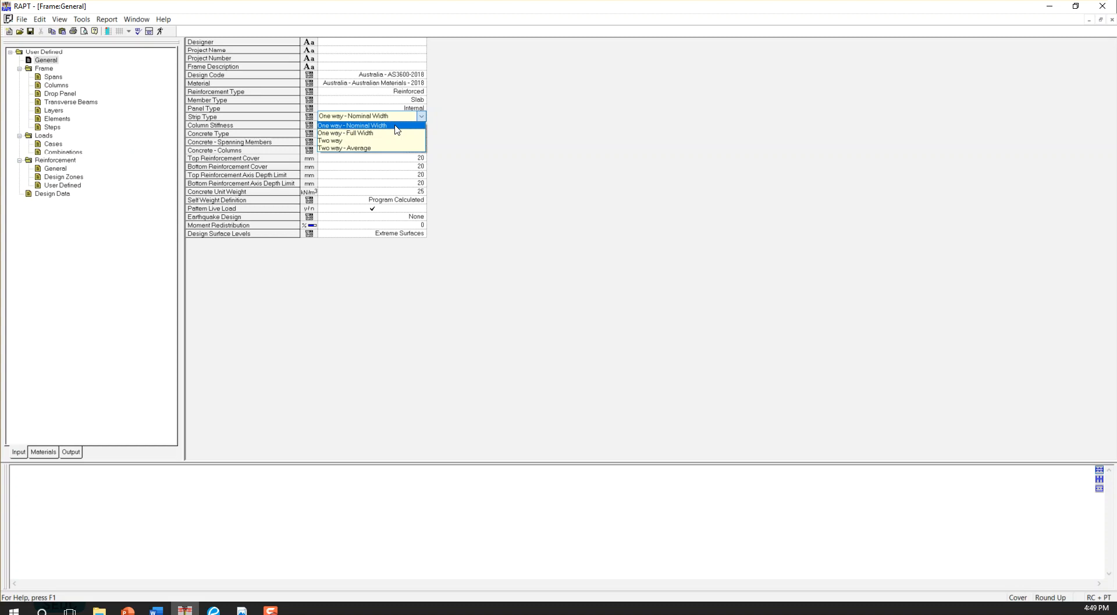
mouse_move(387, 128)
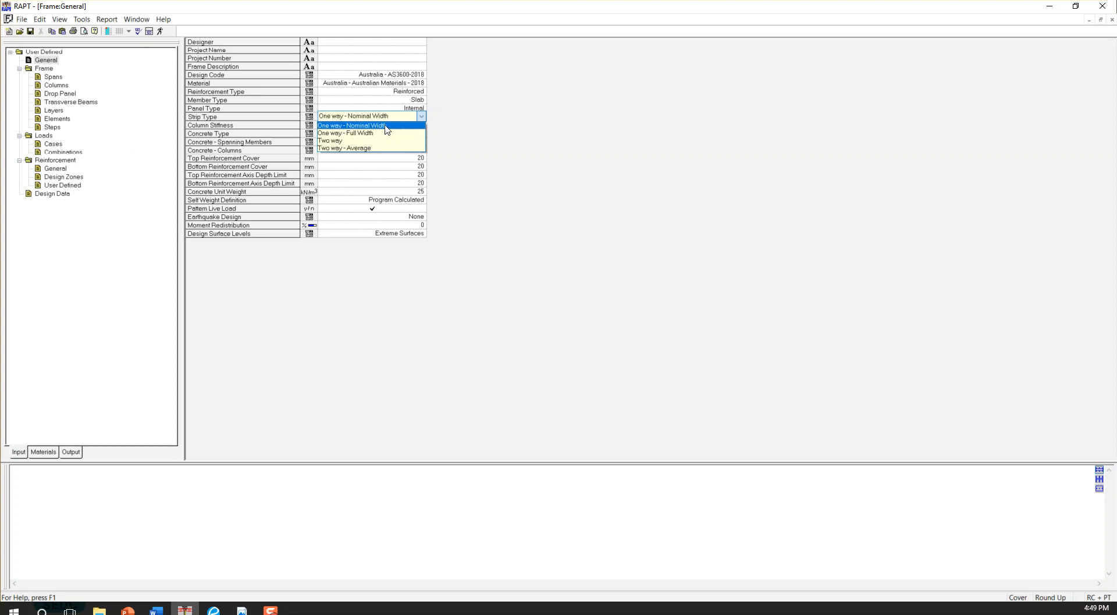
mouse_move(370, 131)
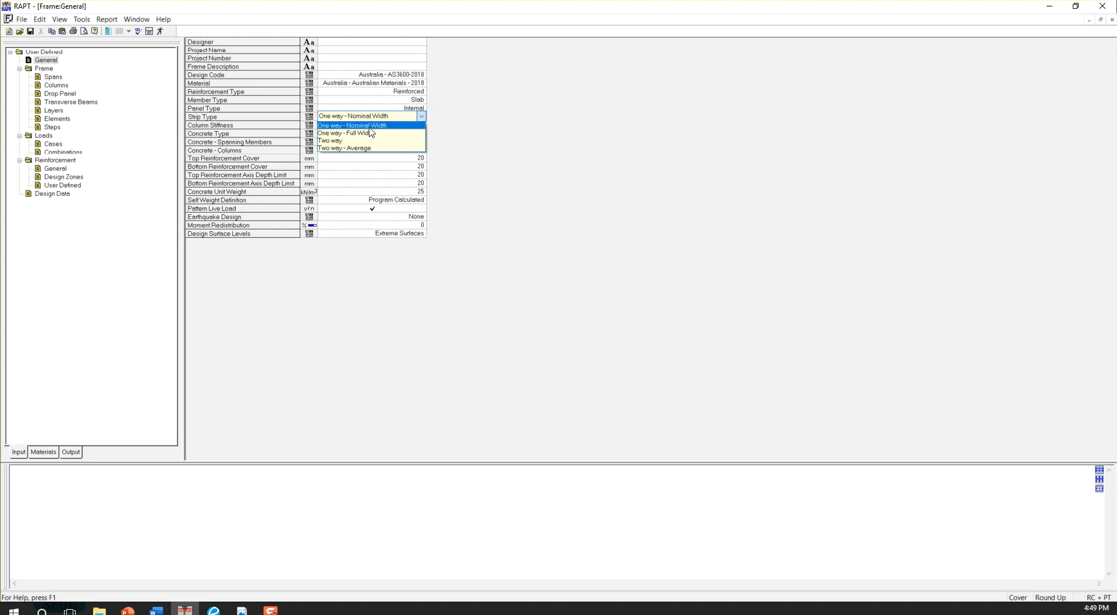
mouse_move(389, 129)
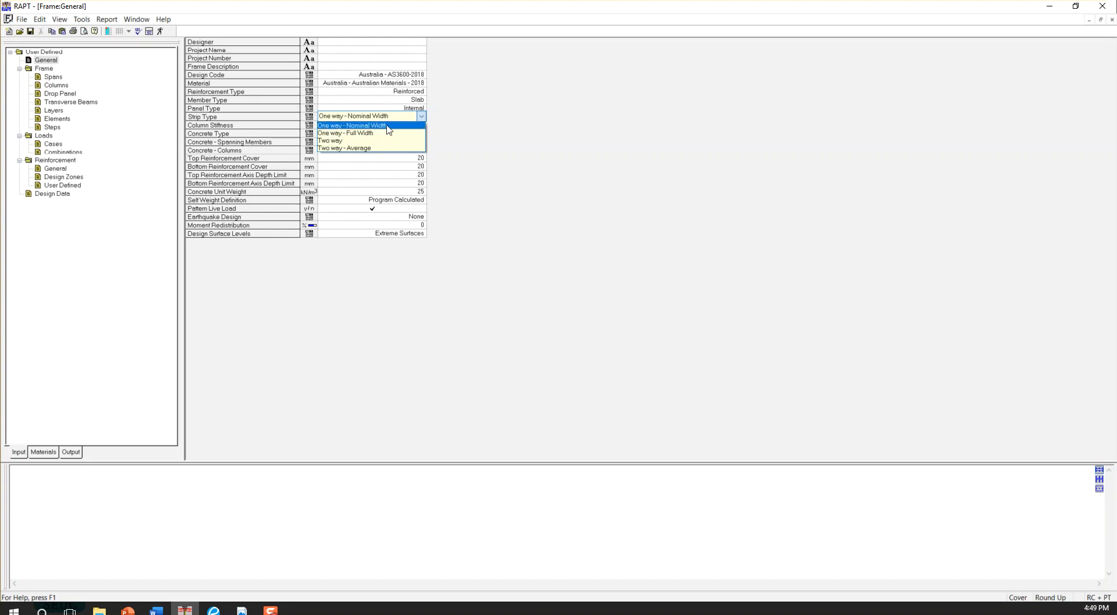
Keep strip type One way - Nominal Width, 40MPa concrete, and earthquake design None.
click(351, 116)
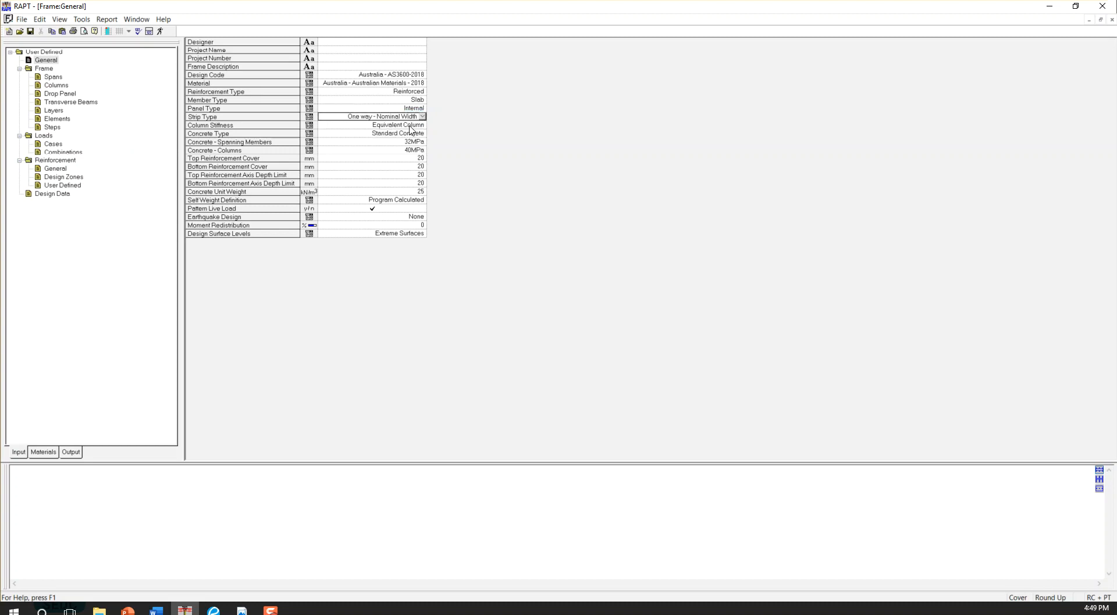
mouse_move(386, 151)
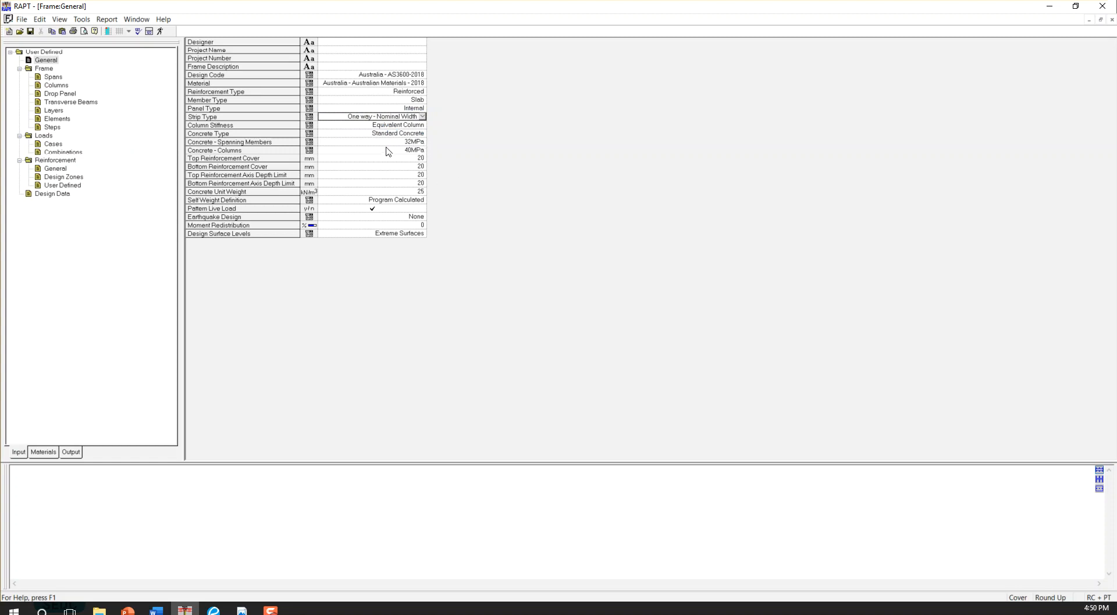
mouse_move(422, 147)
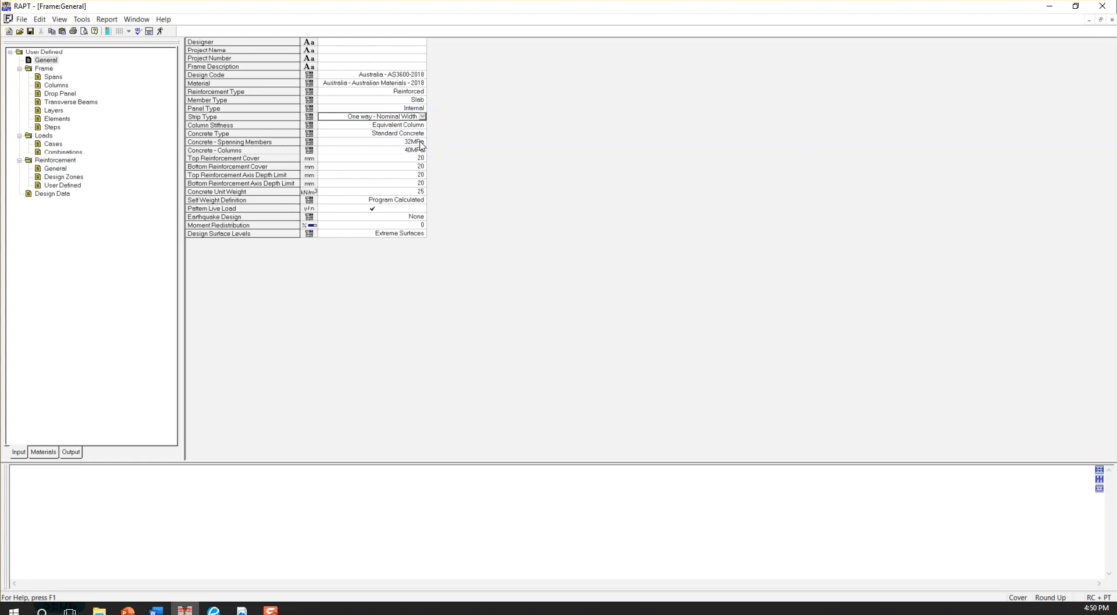
click(420, 141)
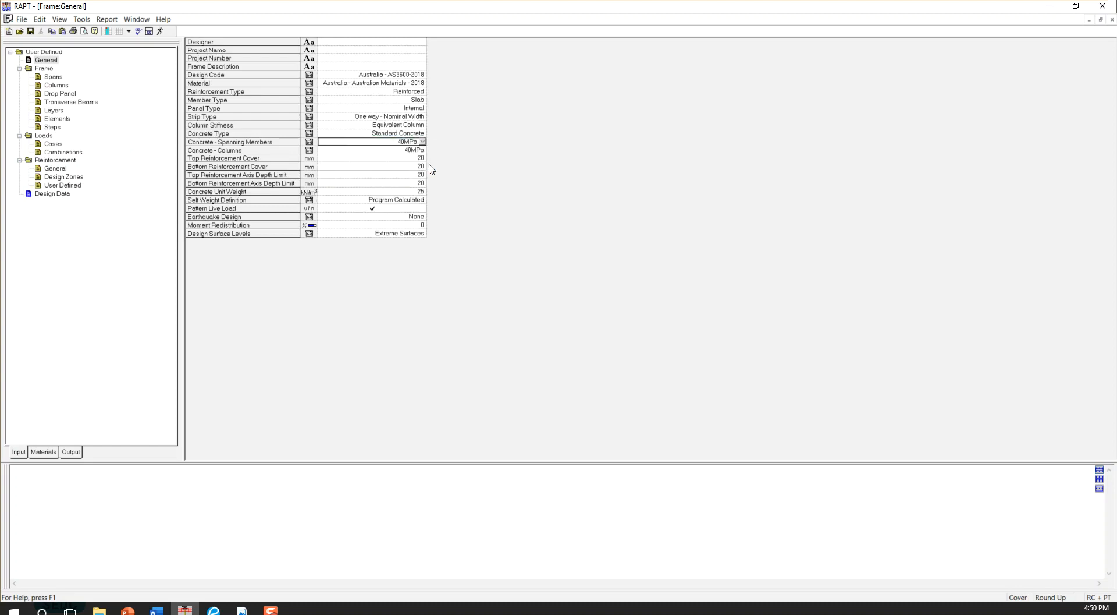
mouse_move(407, 156)
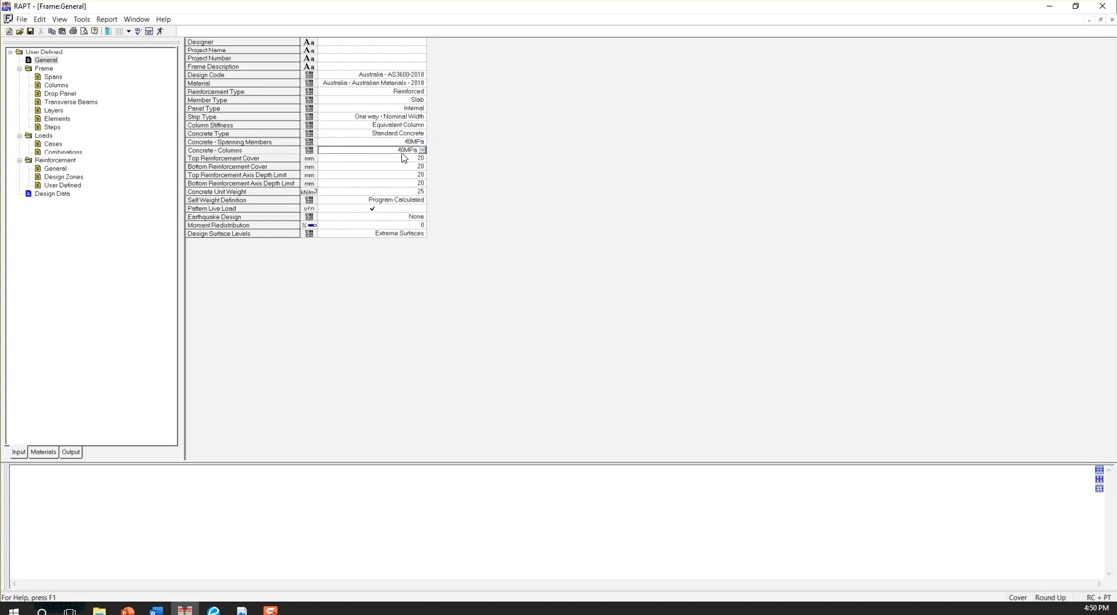
mouse_move(454, 191)
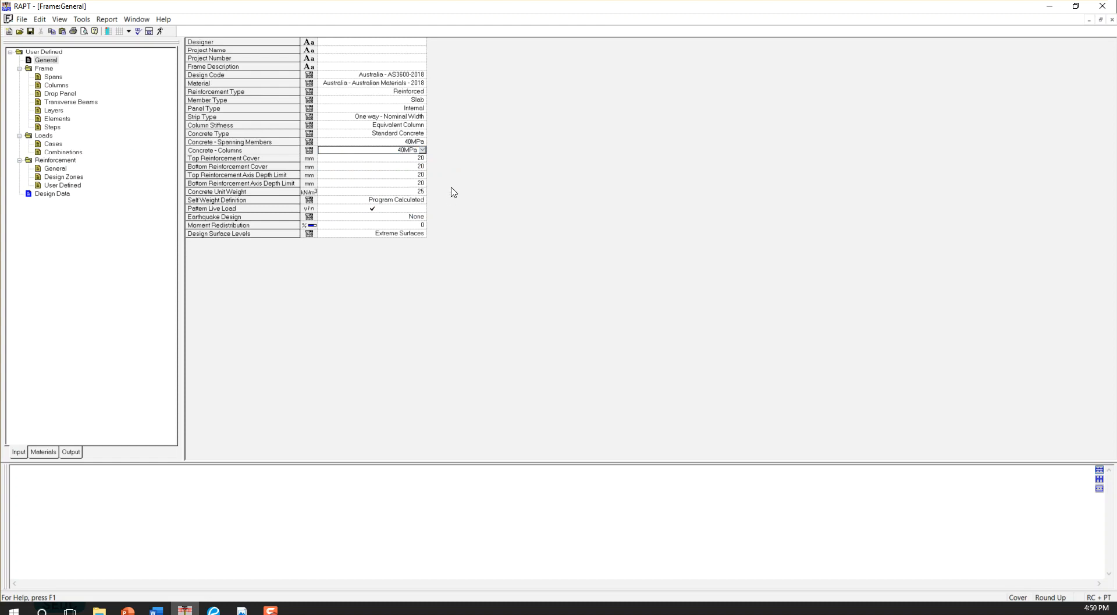
mouse_move(430, 181)
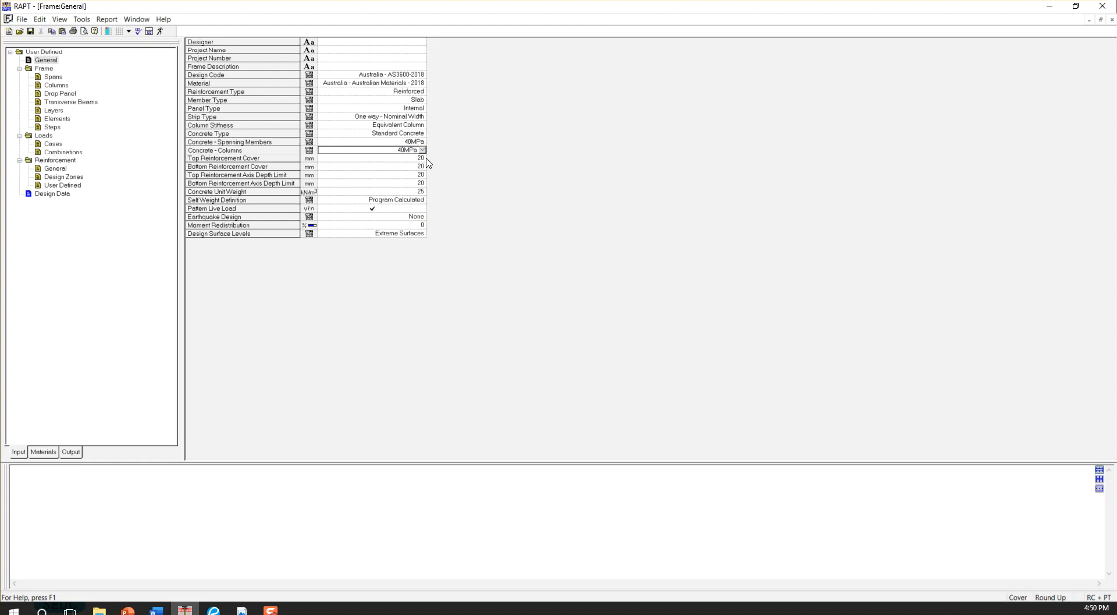
mouse_move(419, 200)
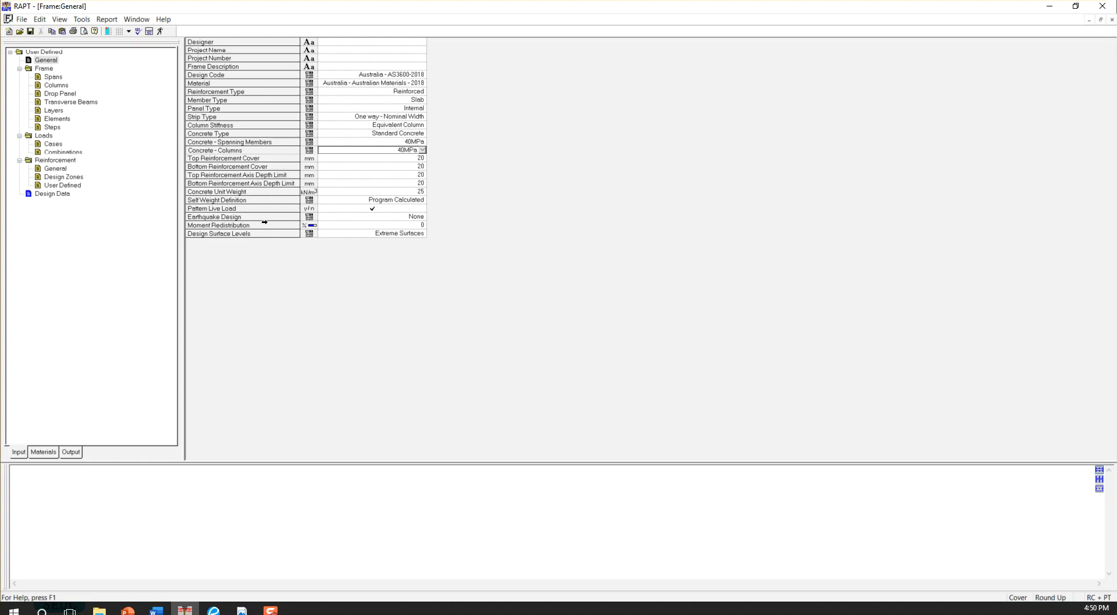
click(421, 217)
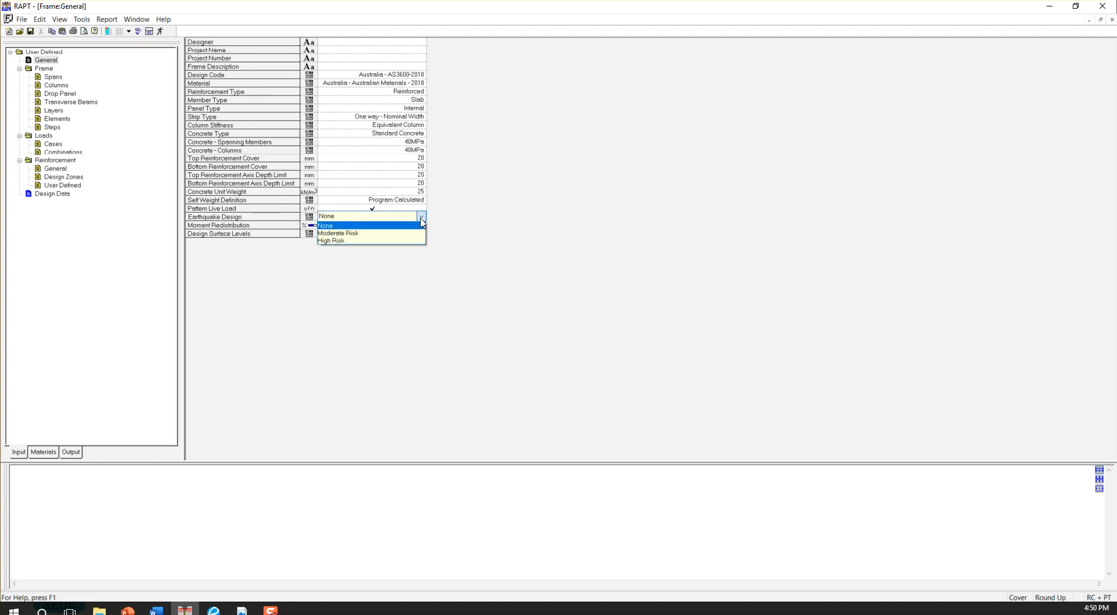
mouse_move(410, 228)
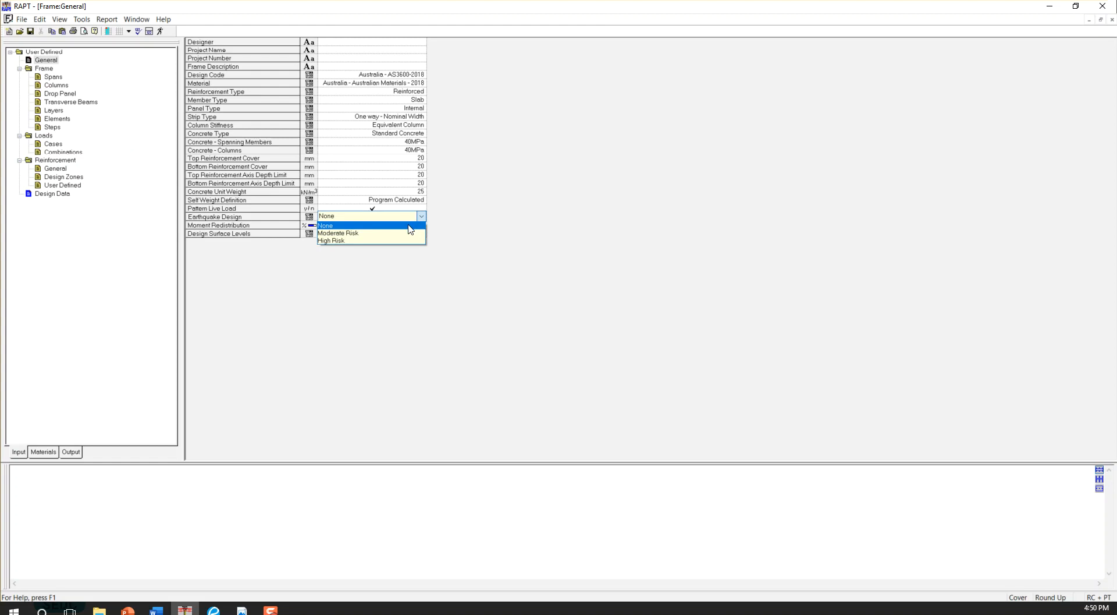
mouse_move(408, 226)
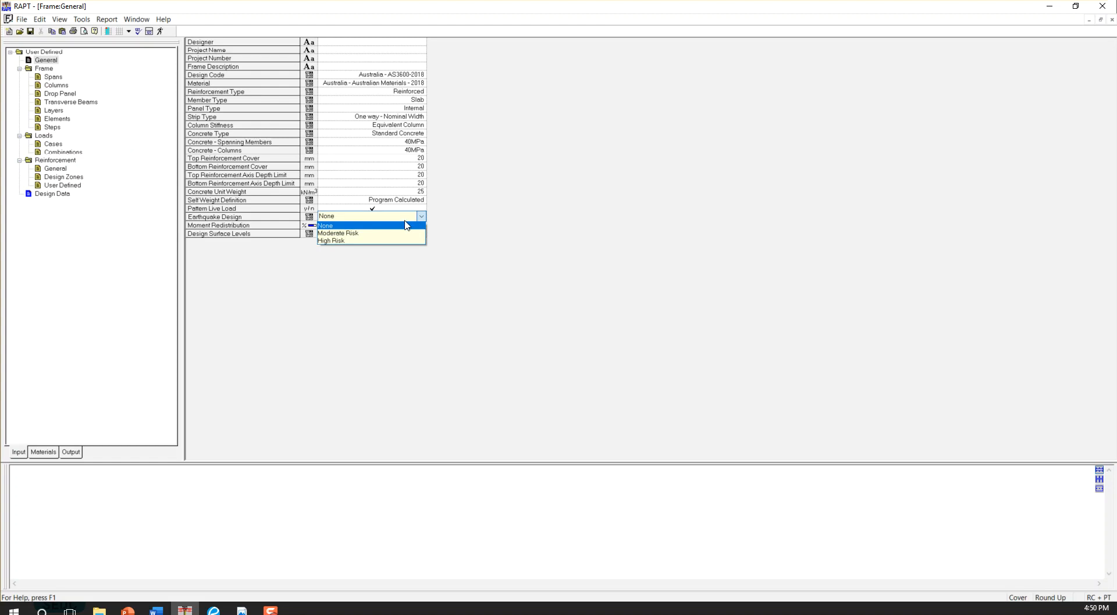
mouse_move(405, 228)
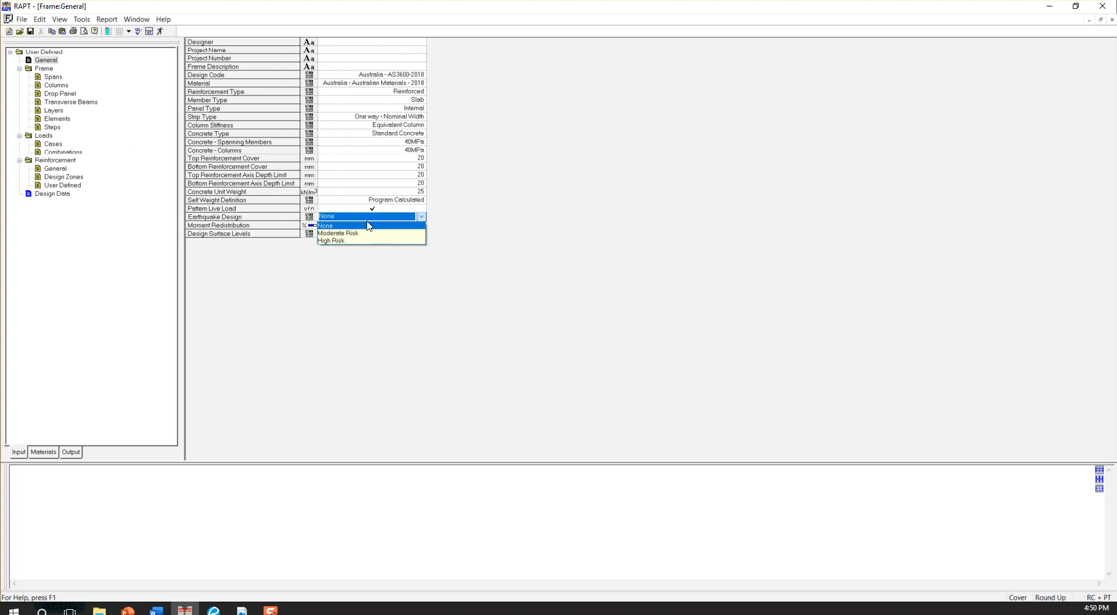
click(325, 226)
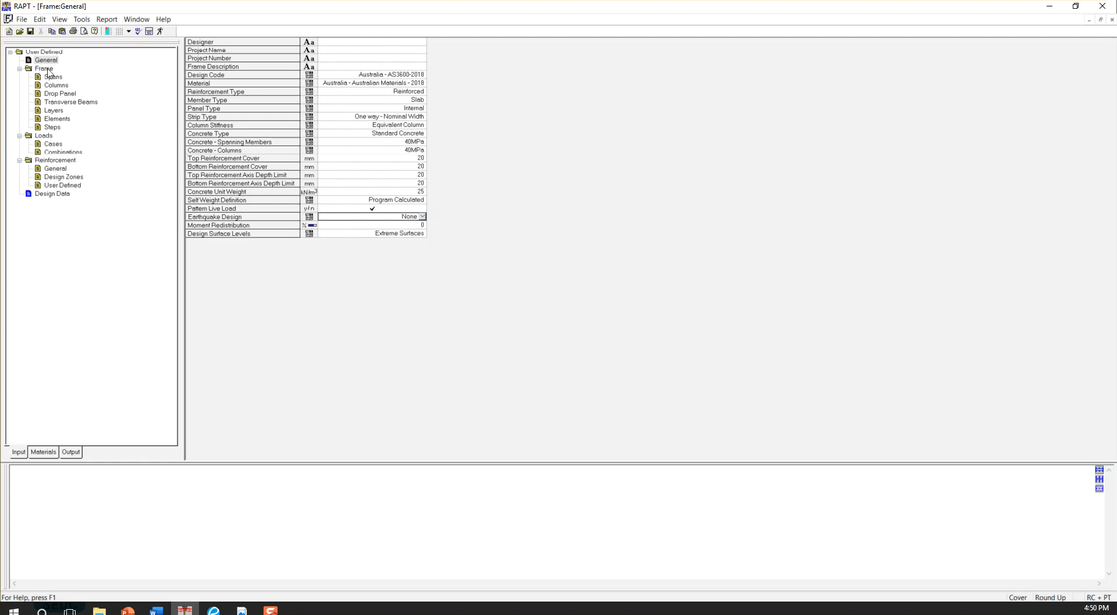
mouse_move(52, 77)
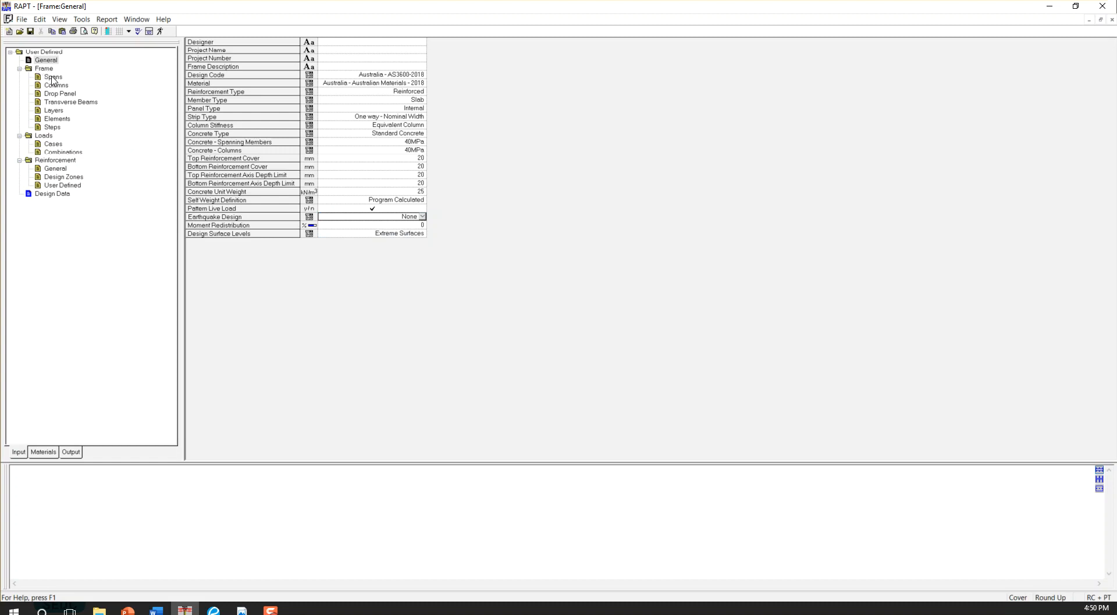
Enter span lengths 6000 and 7000 mm with 1000 mm widths in the Spans table.
click(53, 78)
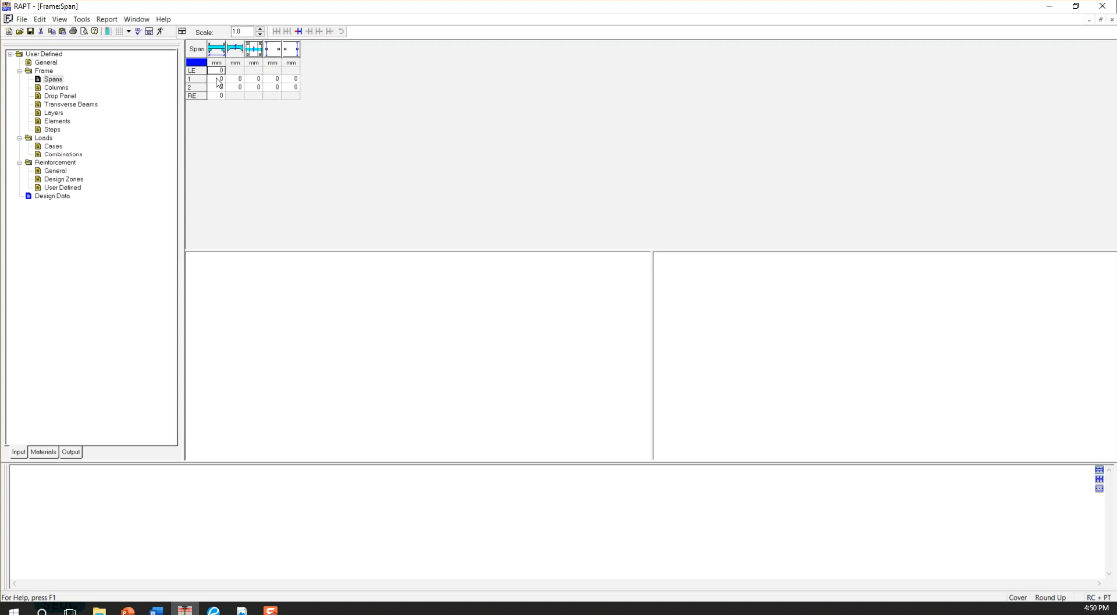
click(221, 78)
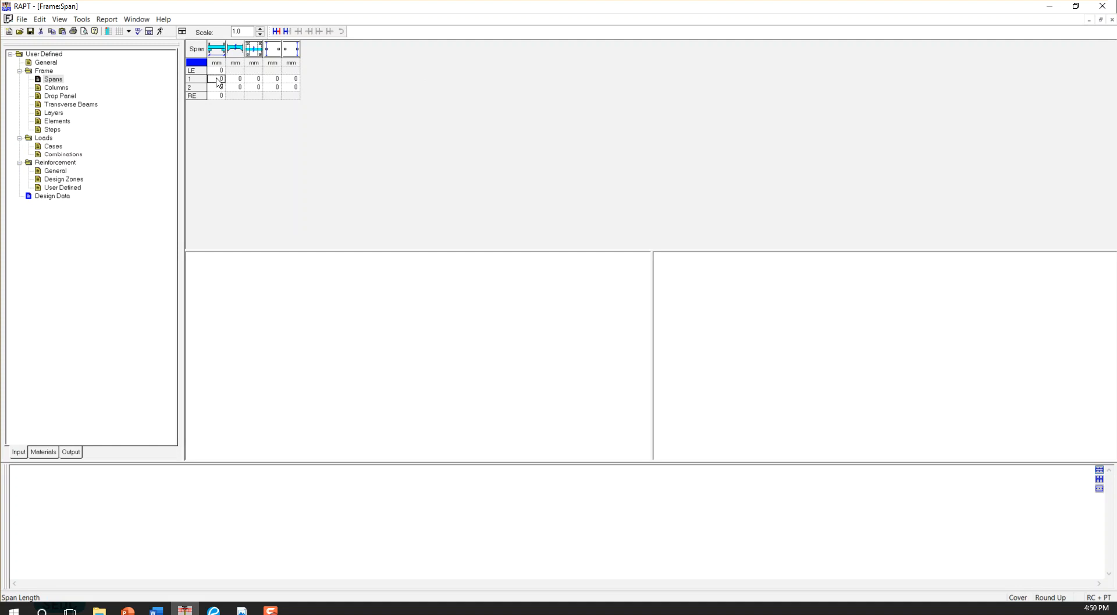
text(600)
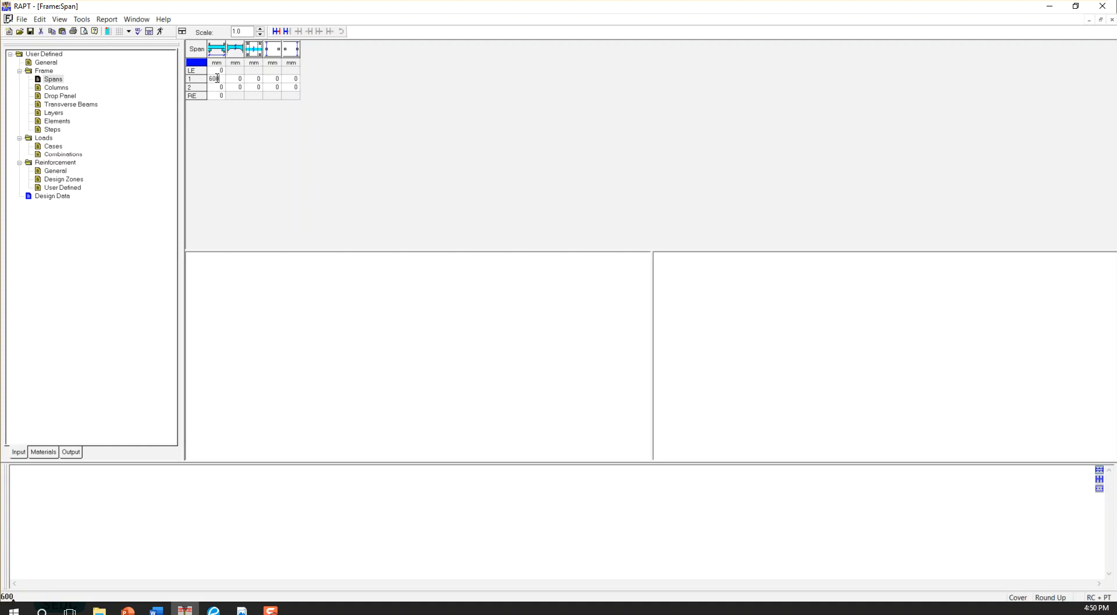
text(0)
click(235, 78)
text(250)
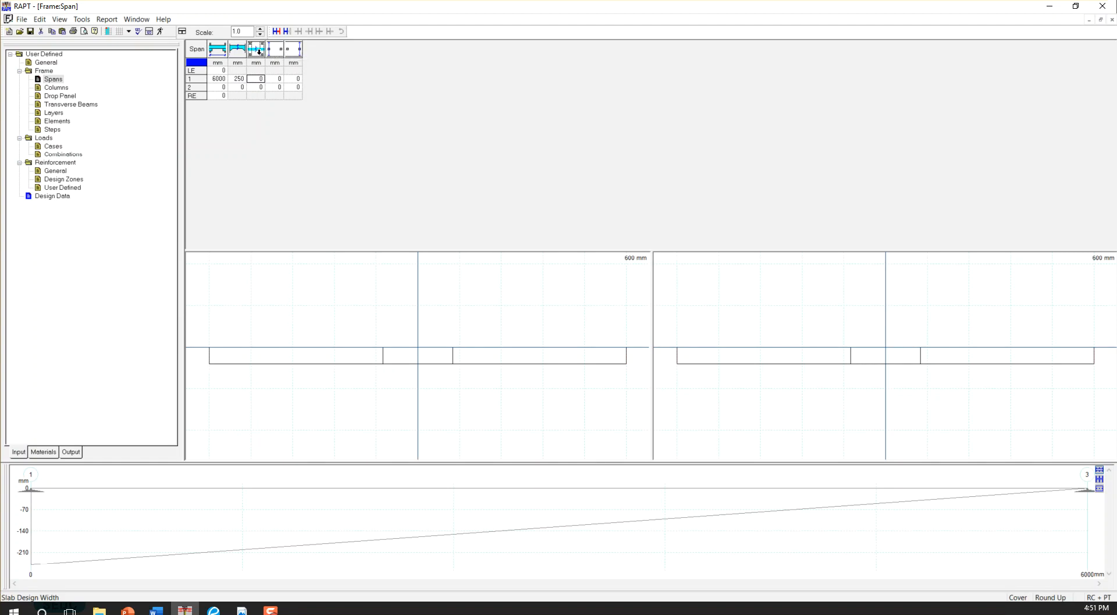
mouse_move(254, 48)
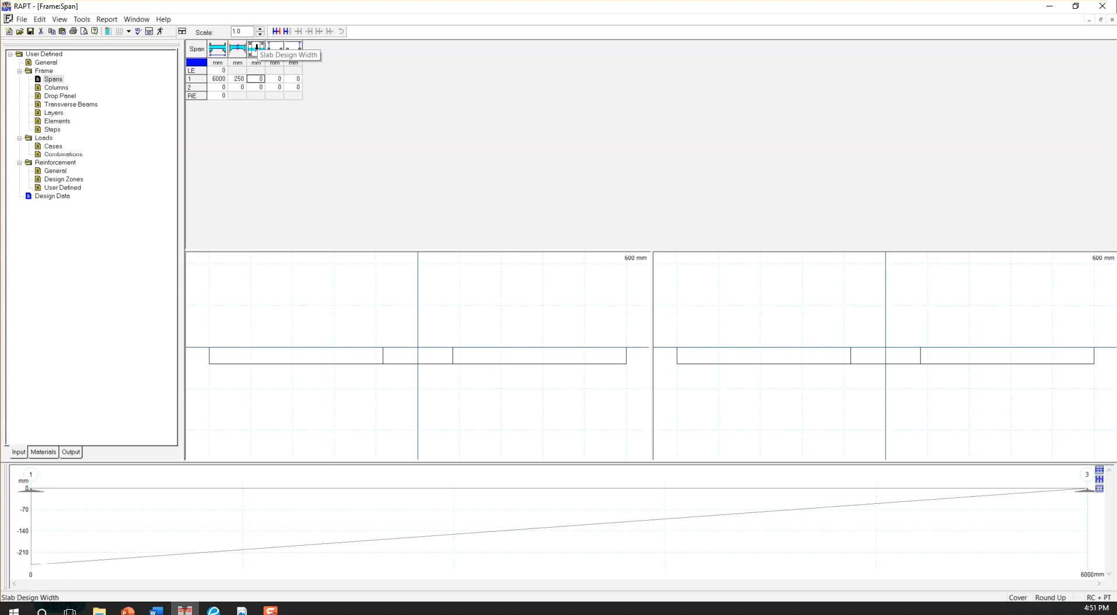
mouse_move(252, 82)
text(1000)
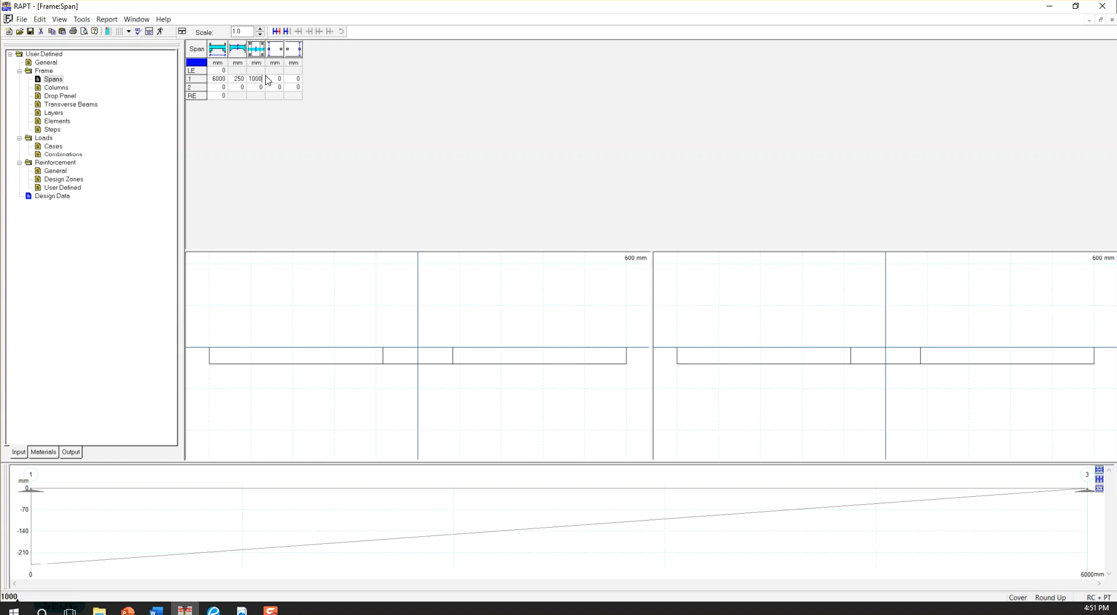
mouse_move(275, 47)
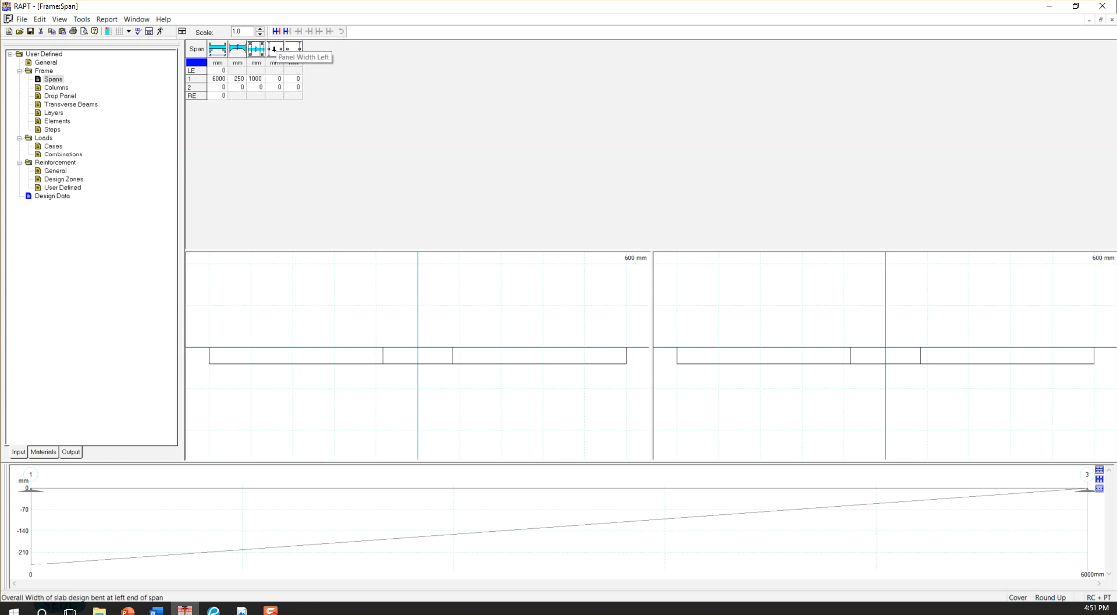
mouse_move(295, 48)
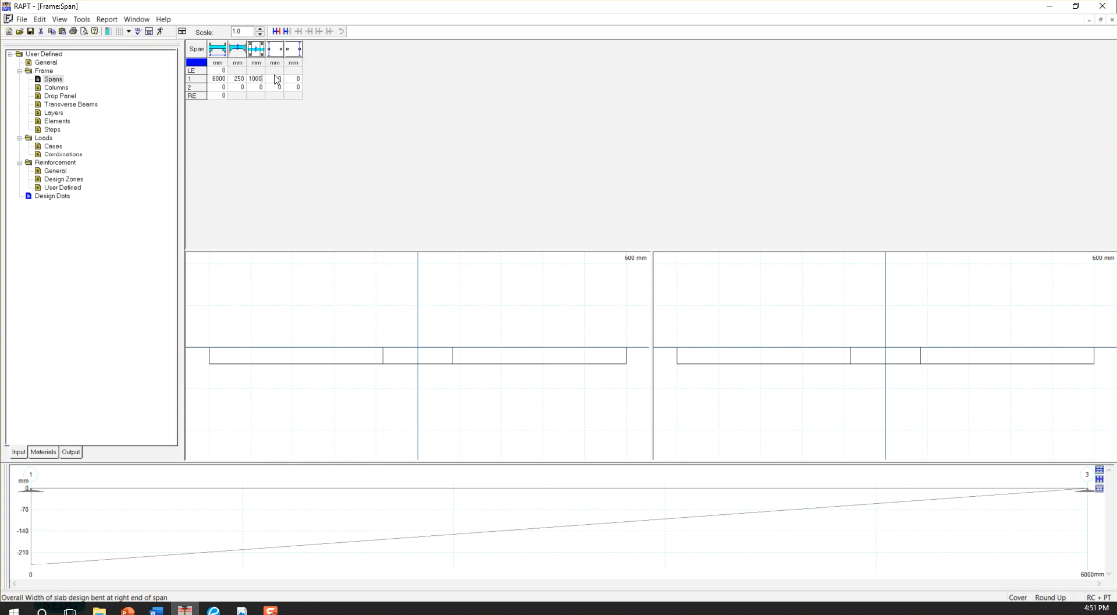
mouse_move(272, 81)
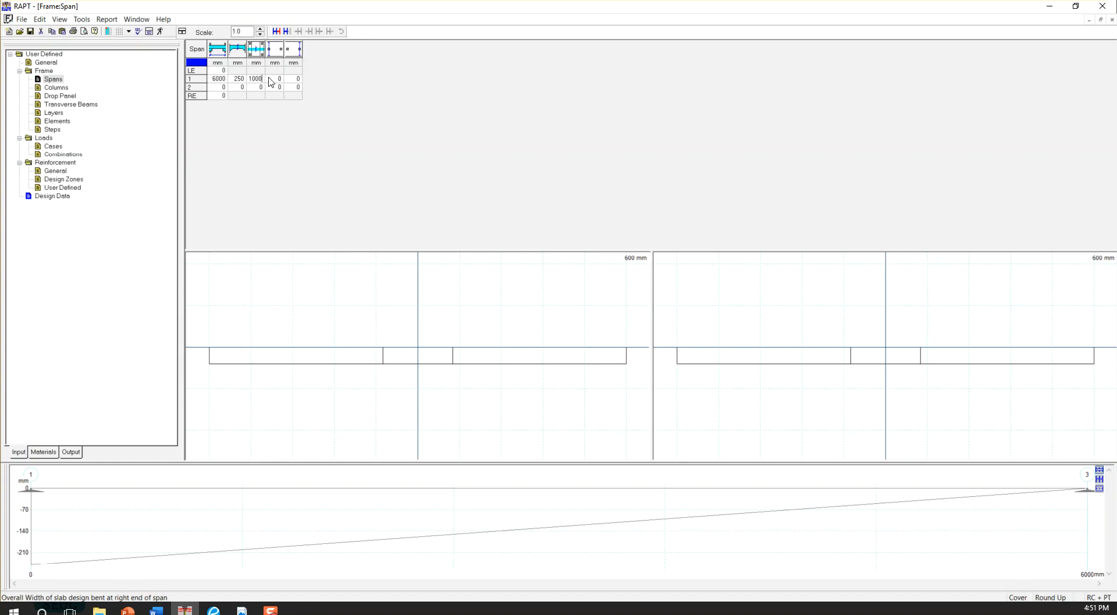
text(10)
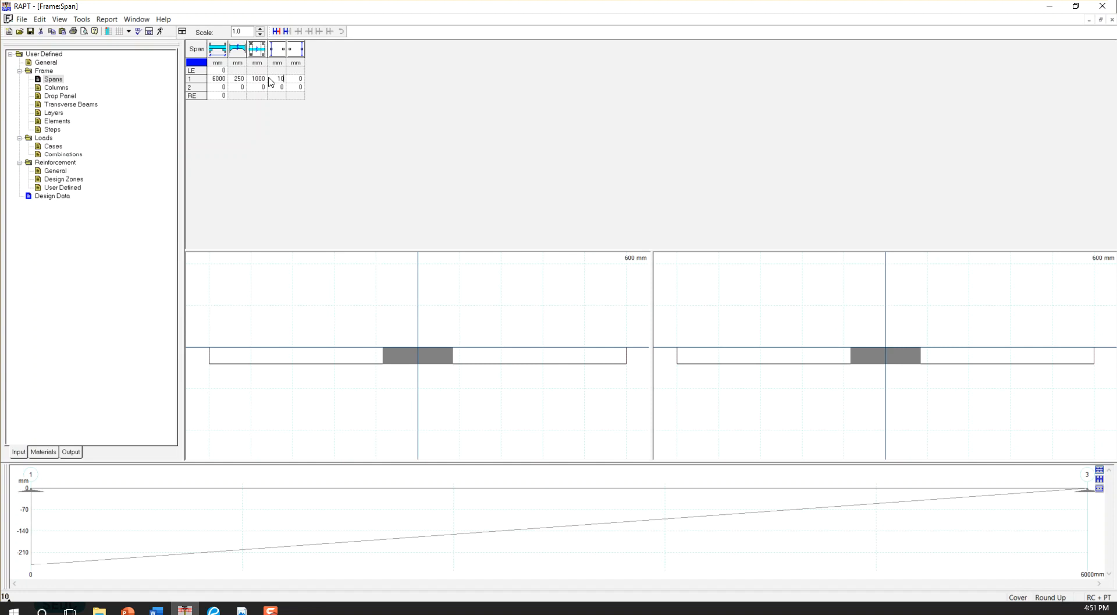
text(1000)
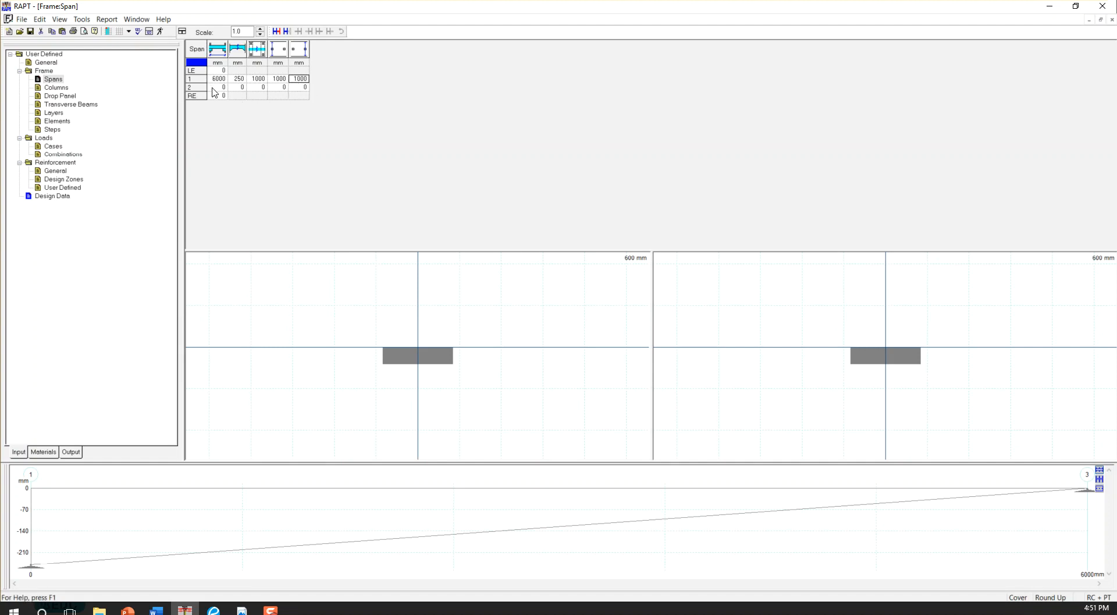
text(7)
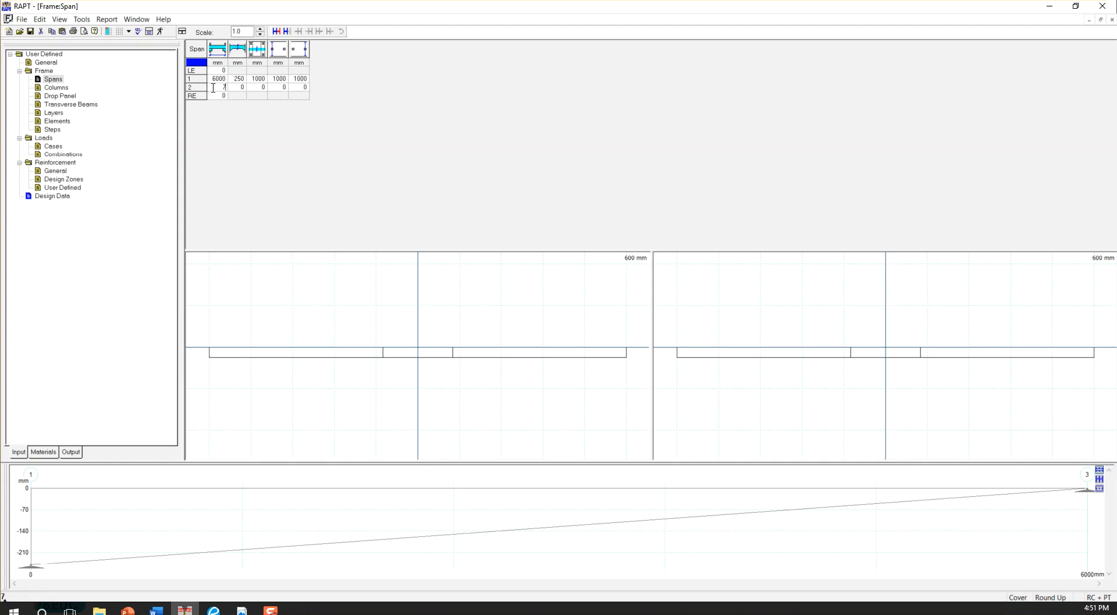
text(0)
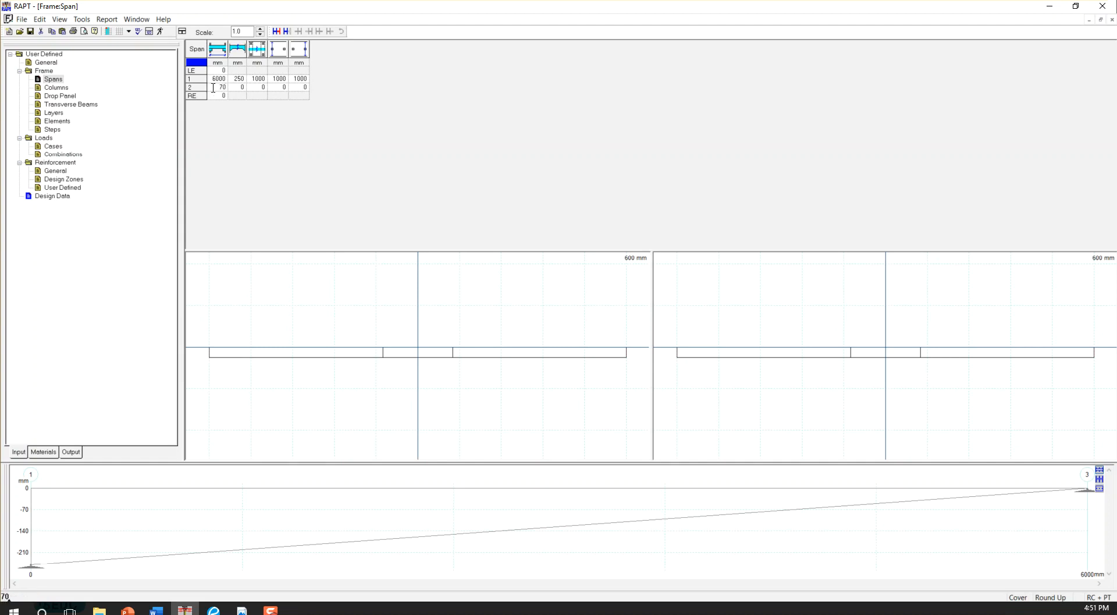
text(7000)
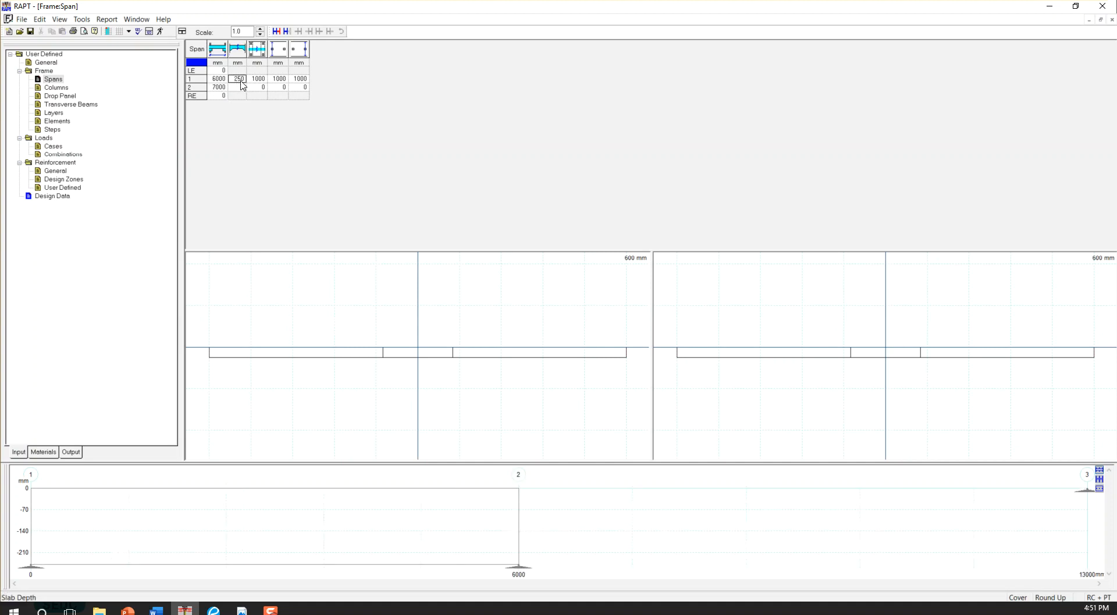
Set the slab depth to 250 mm and the remaining width to 1000 mm.
click(237, 87)
text(250)
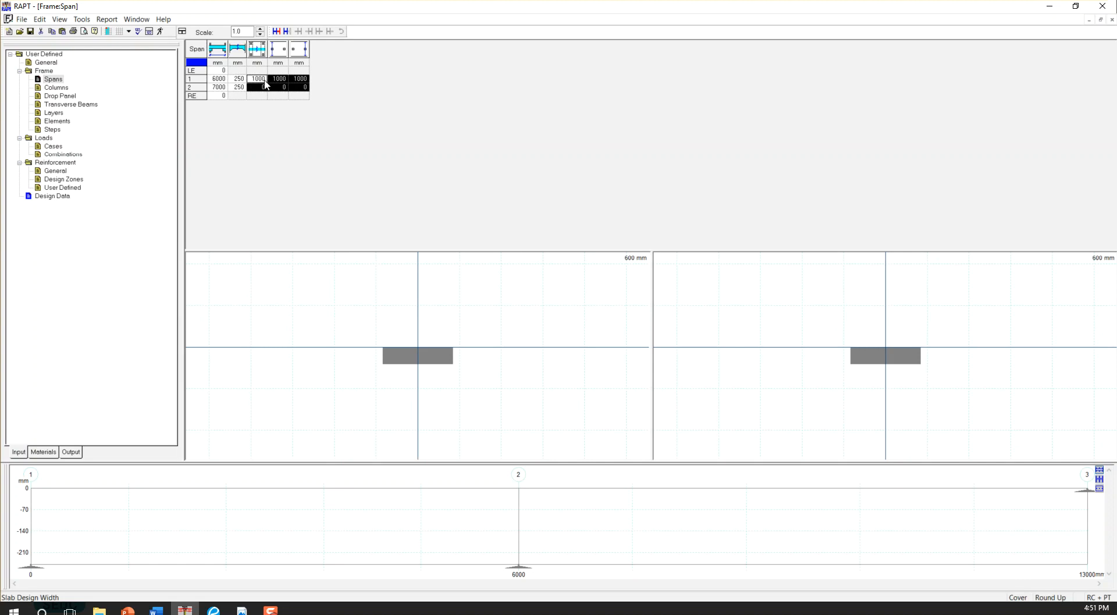
mouse_move(258, 86)
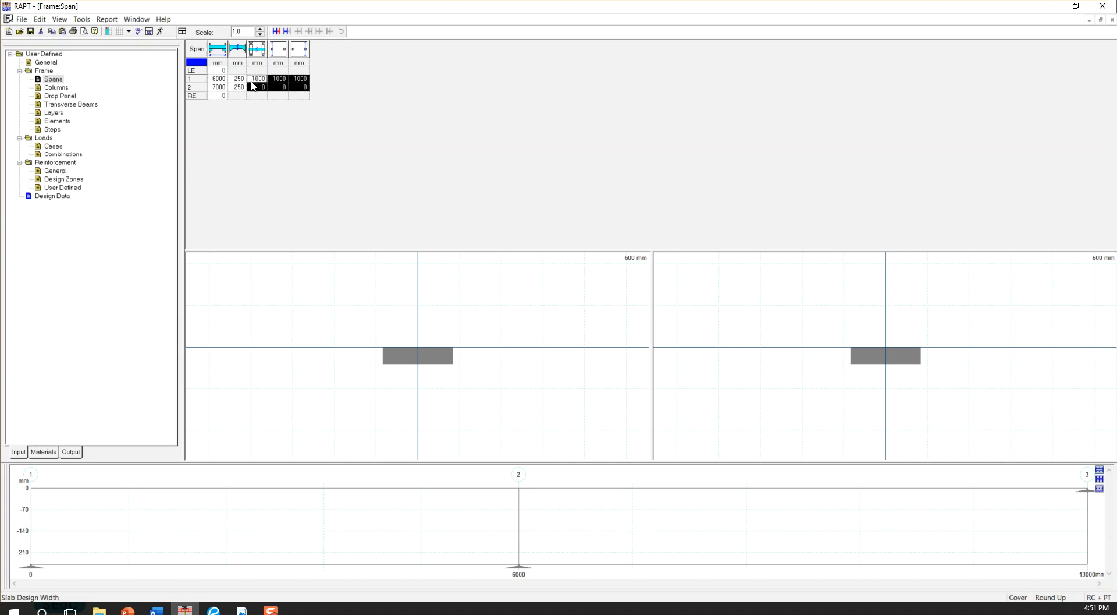
text(1000)
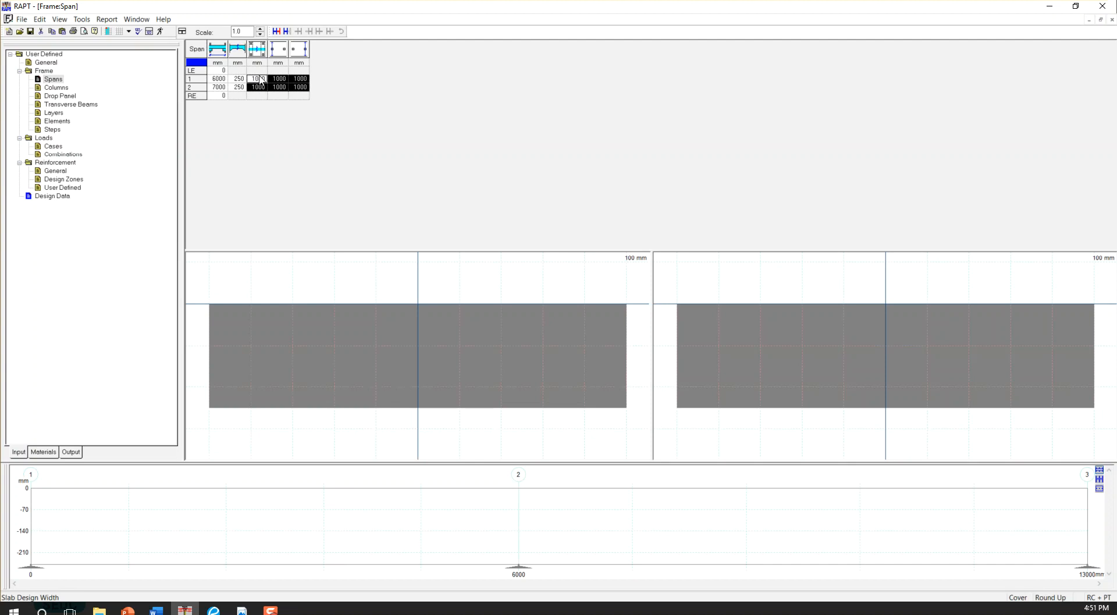
click(55, 87)
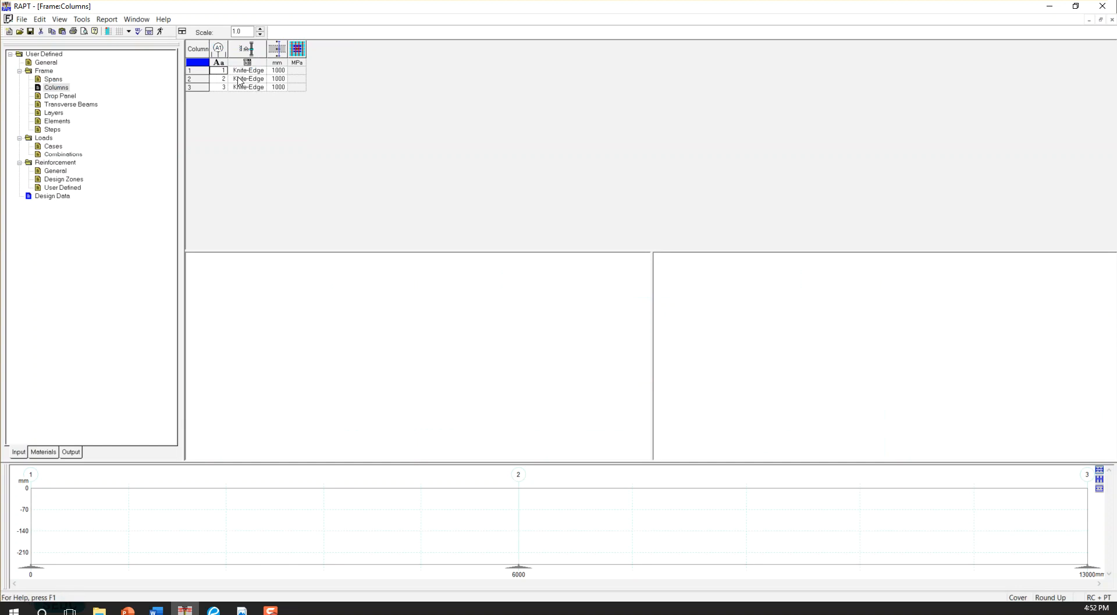
mouse_move(243, 78)
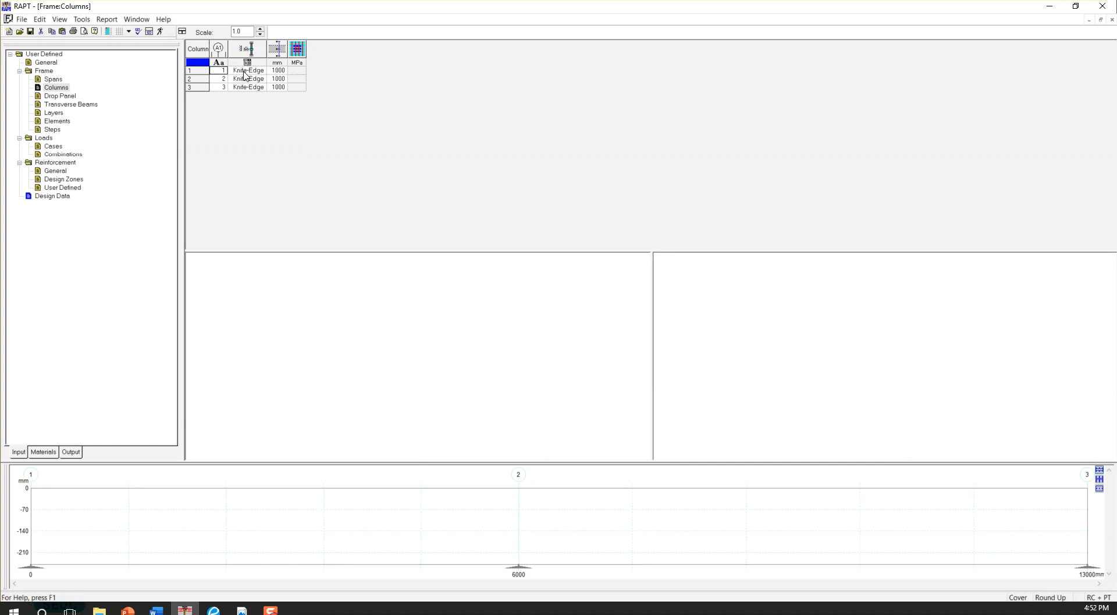
mouse_move(262, 73)
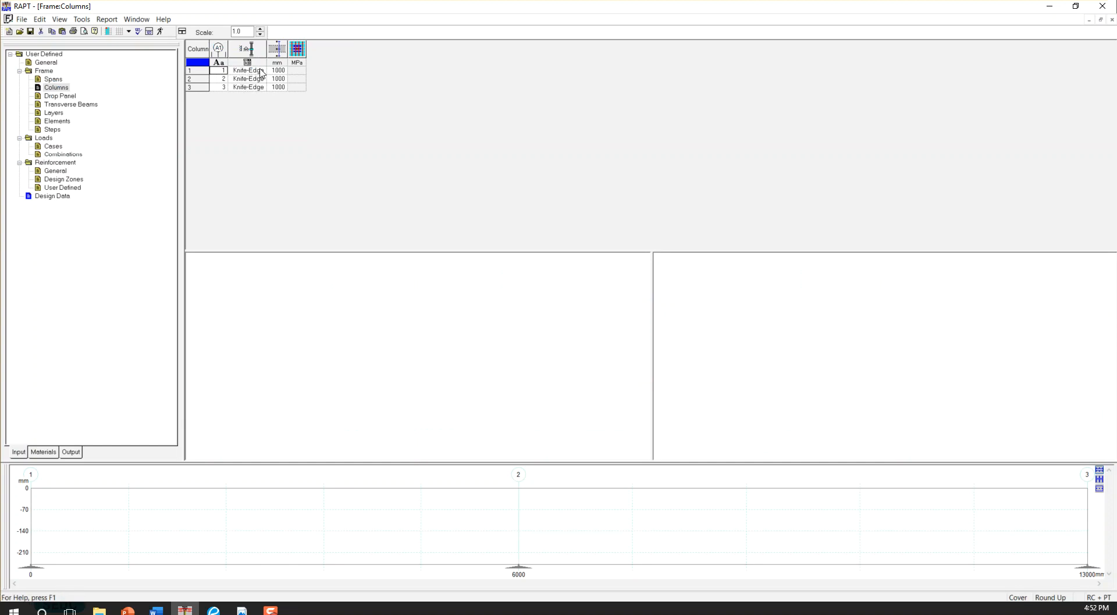
Make support 1 a 3000 mm column and set its stiffness to 20 percent.
click(260, 69)
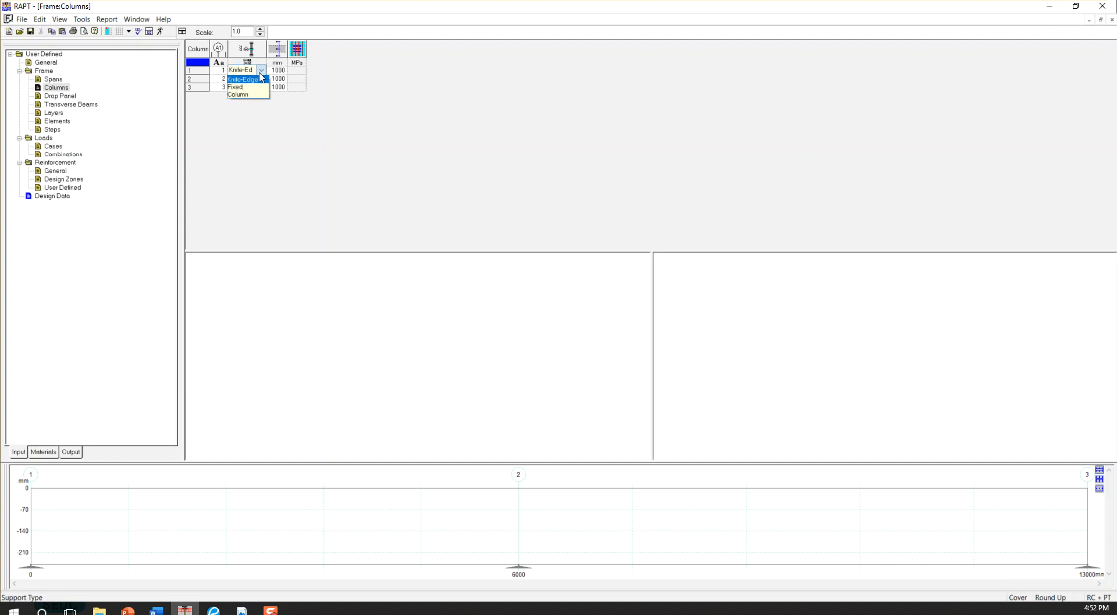
mouse_move(242, 86)
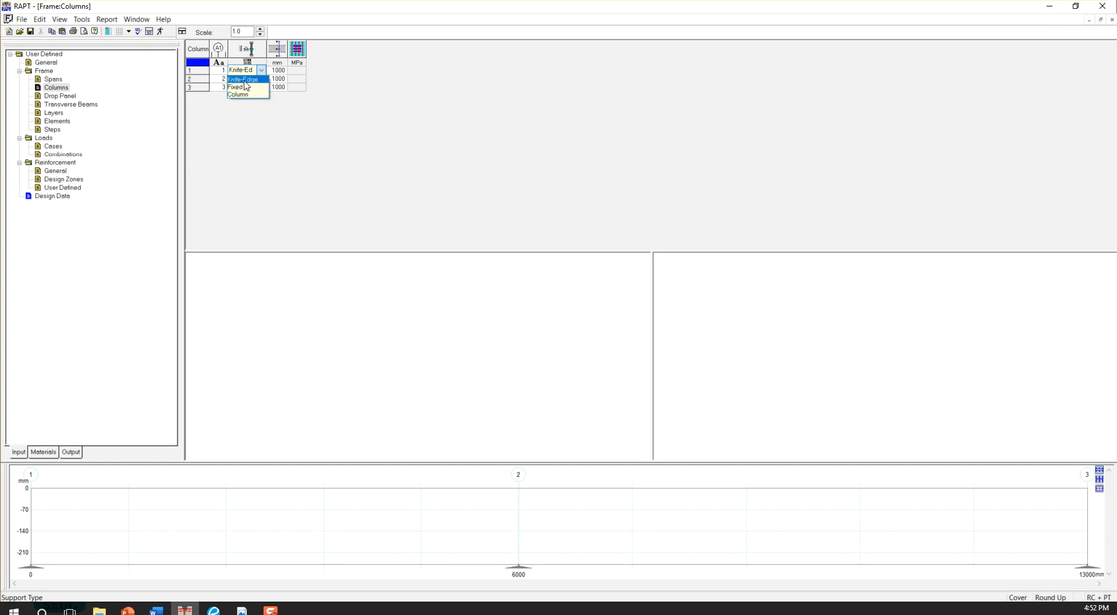
mouse_move(243, 86)
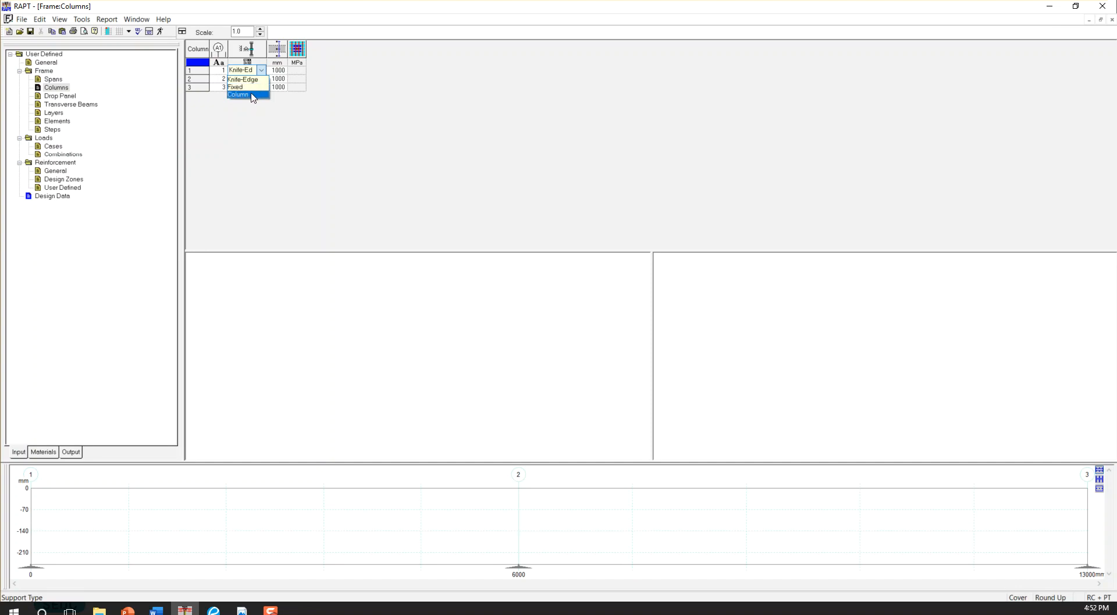
click(238, 95)
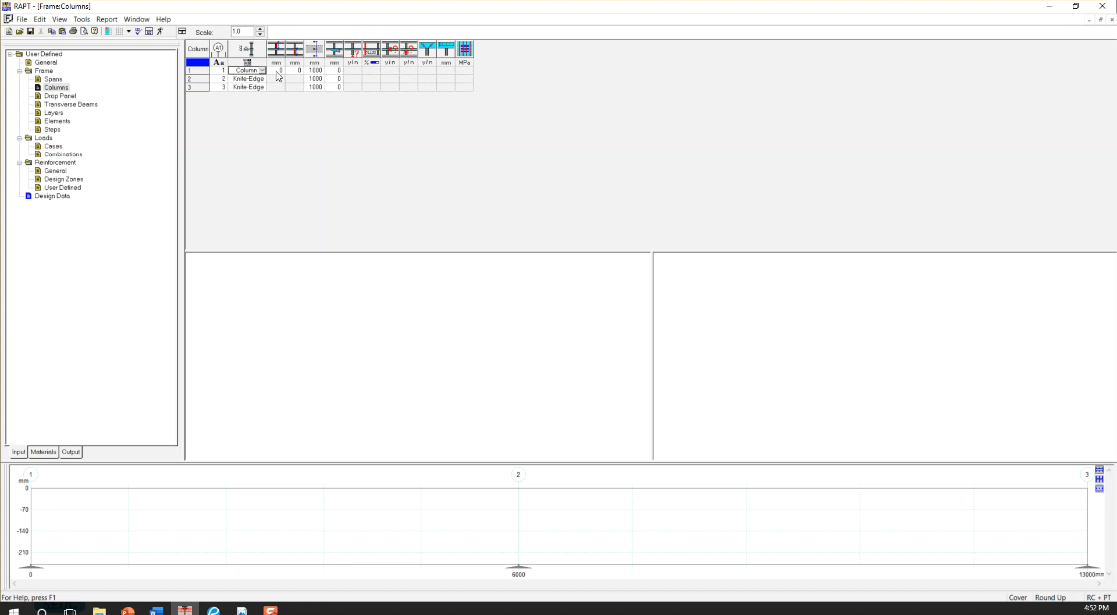
mouse_move(280, 48)
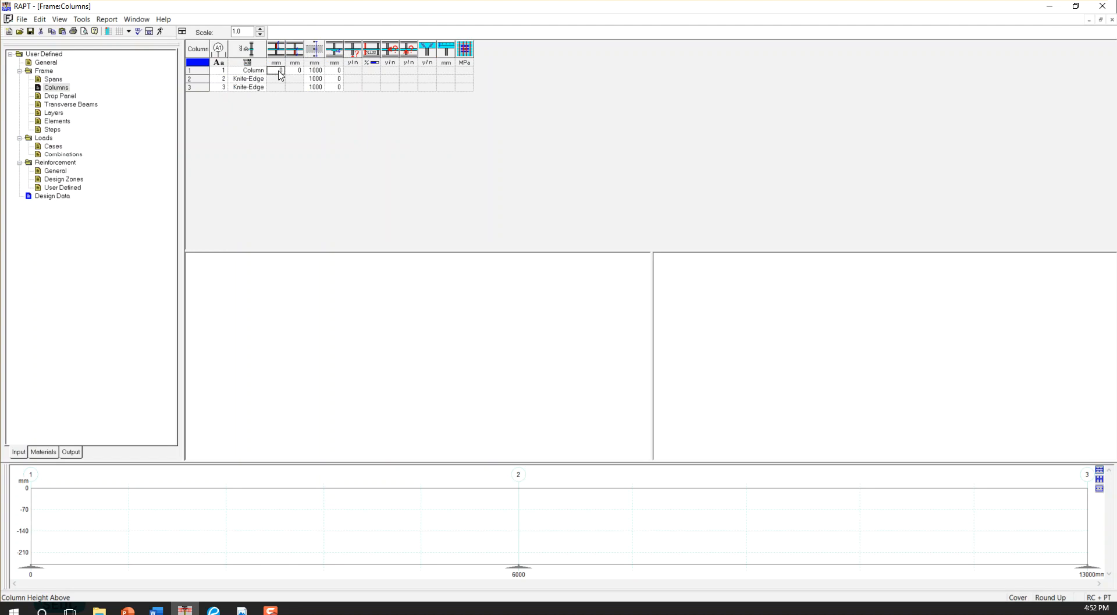
text(3000)
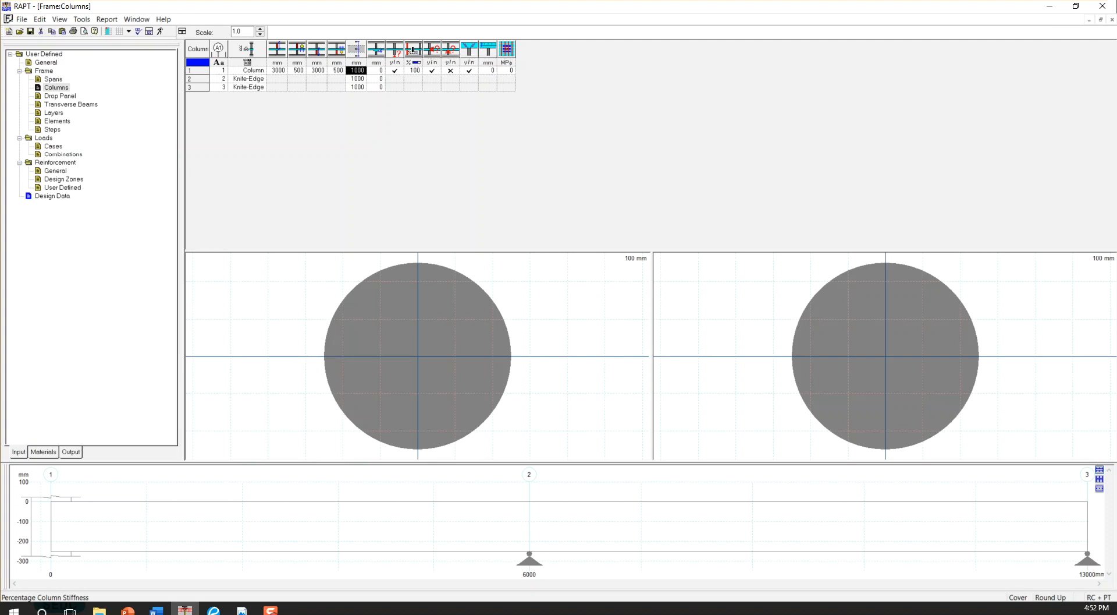
mouse_move(416, 49)
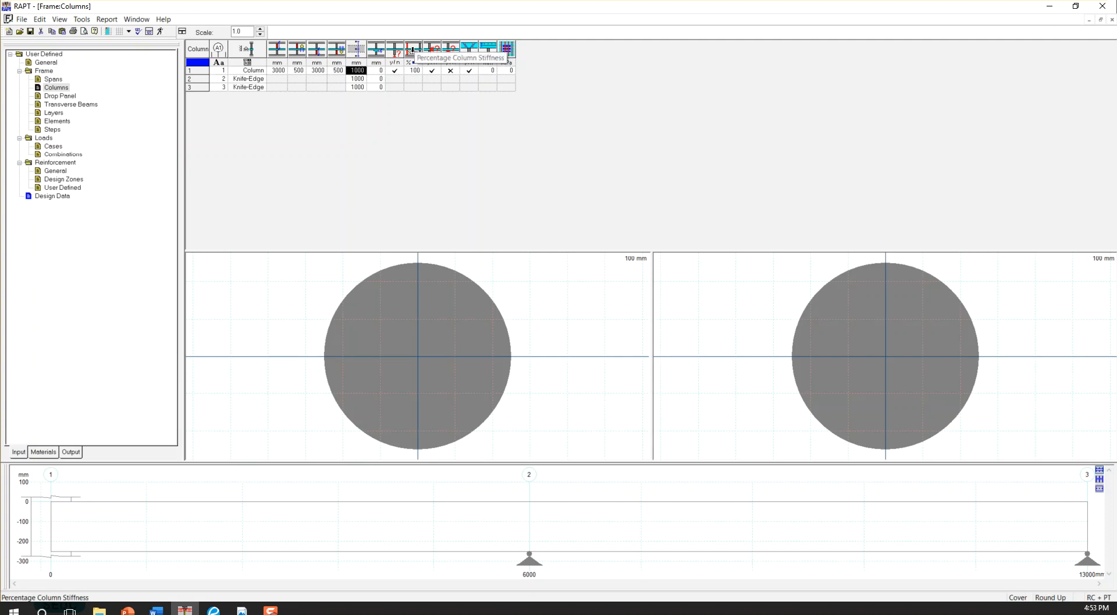
click(414, 70)
text(20)
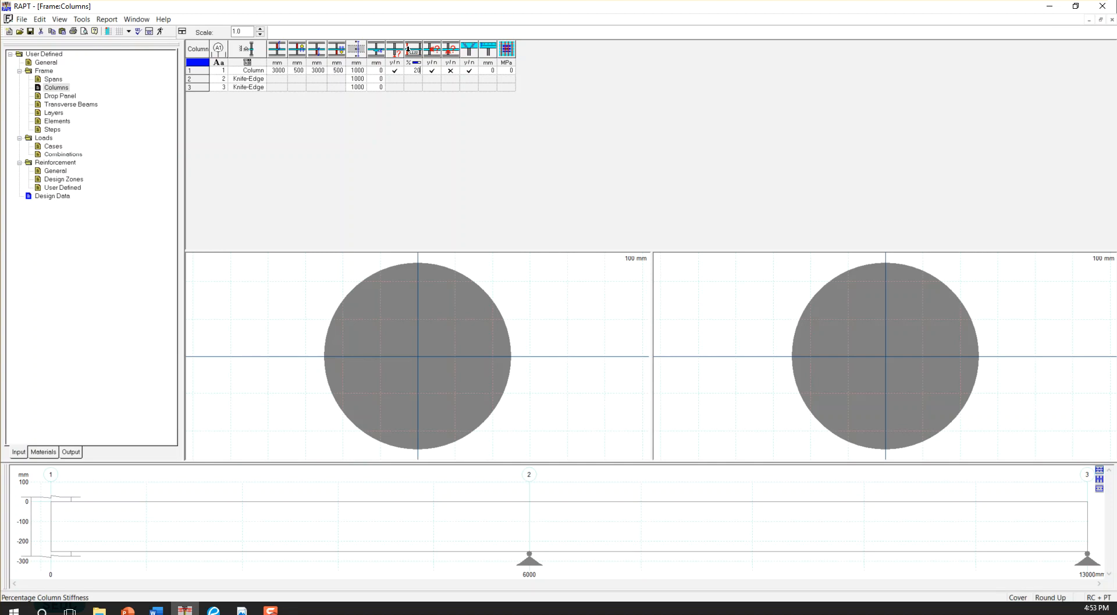
mouse_move(277, 82)
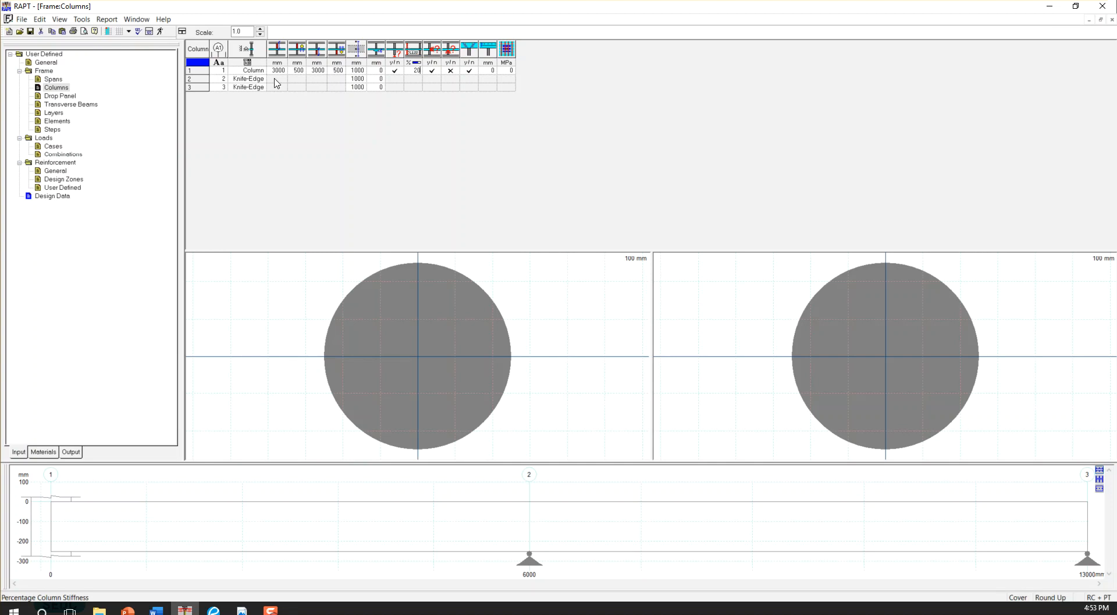
Make supports 2 and 3 columns, 3000 mm high and 500 mm diameter like support 1.
click(261, 78)
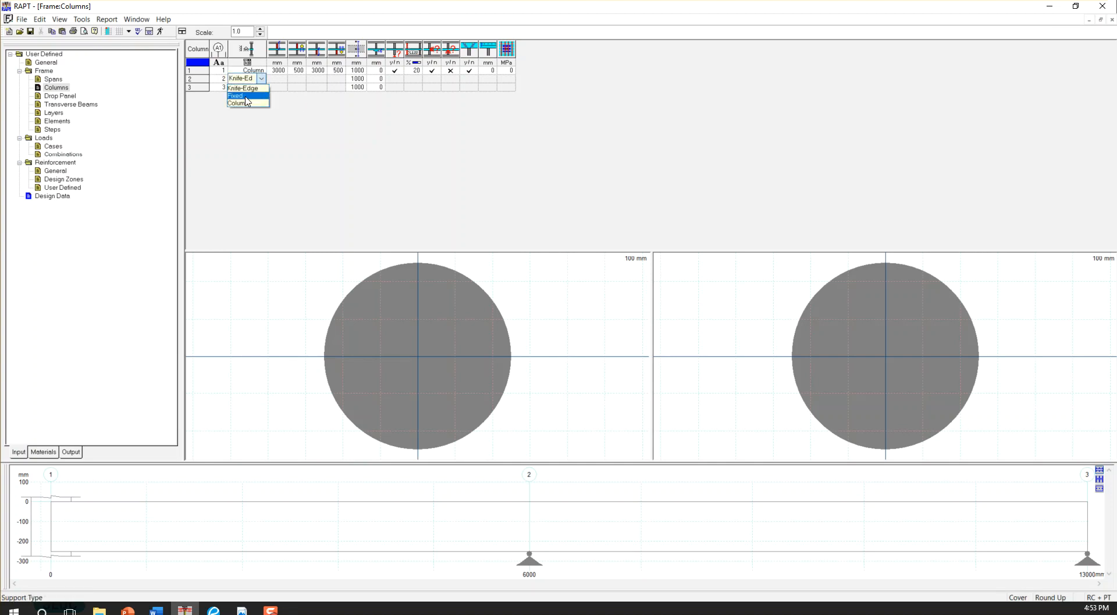
click(235, 97)
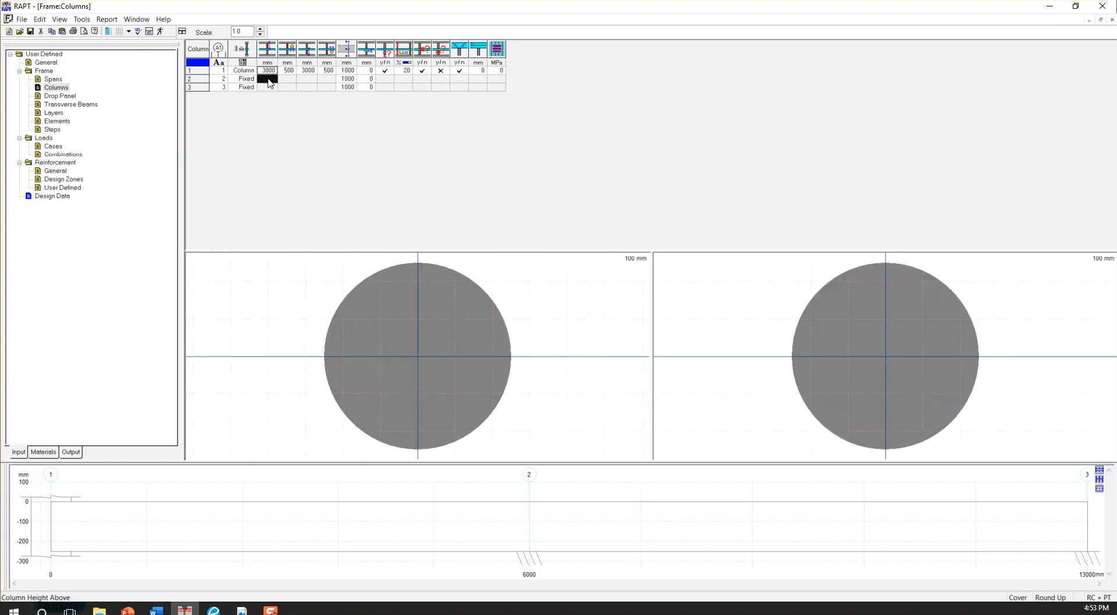
click(252, 78)
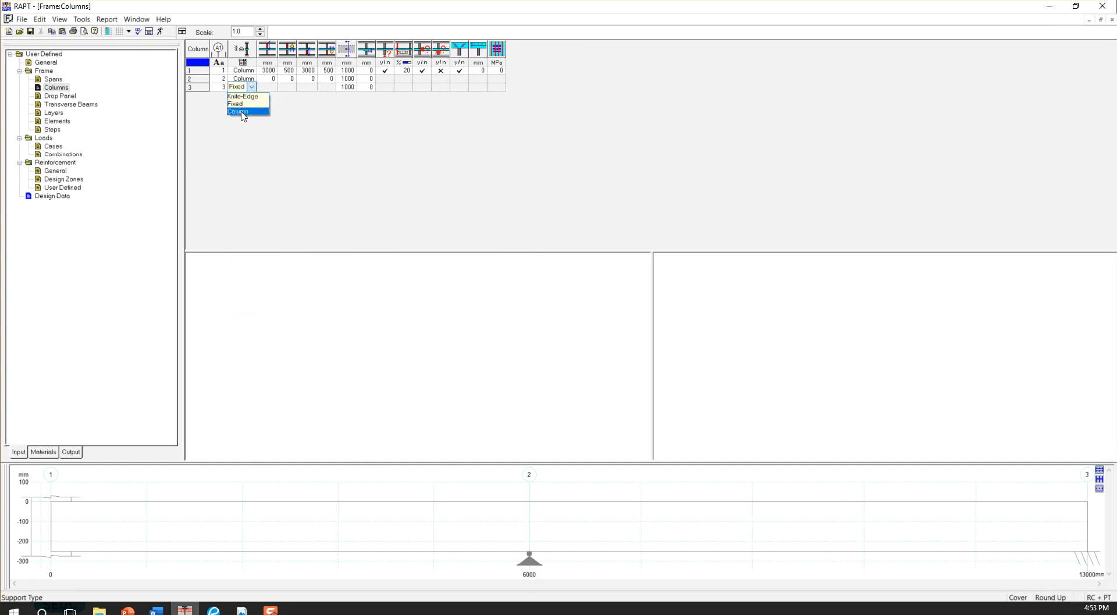
click(239, 112)
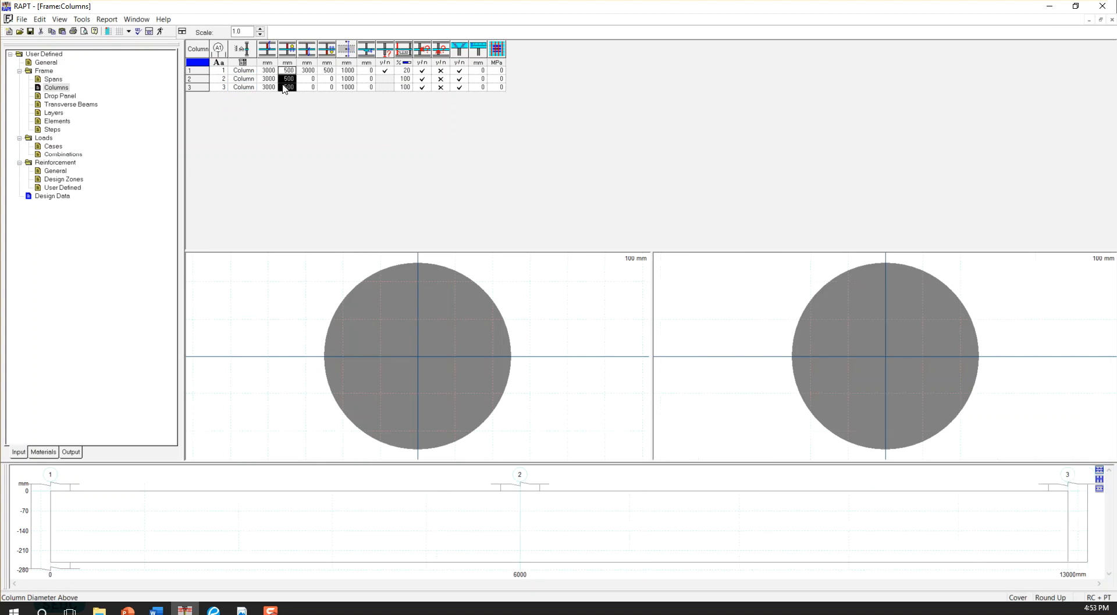
click(307, 78)
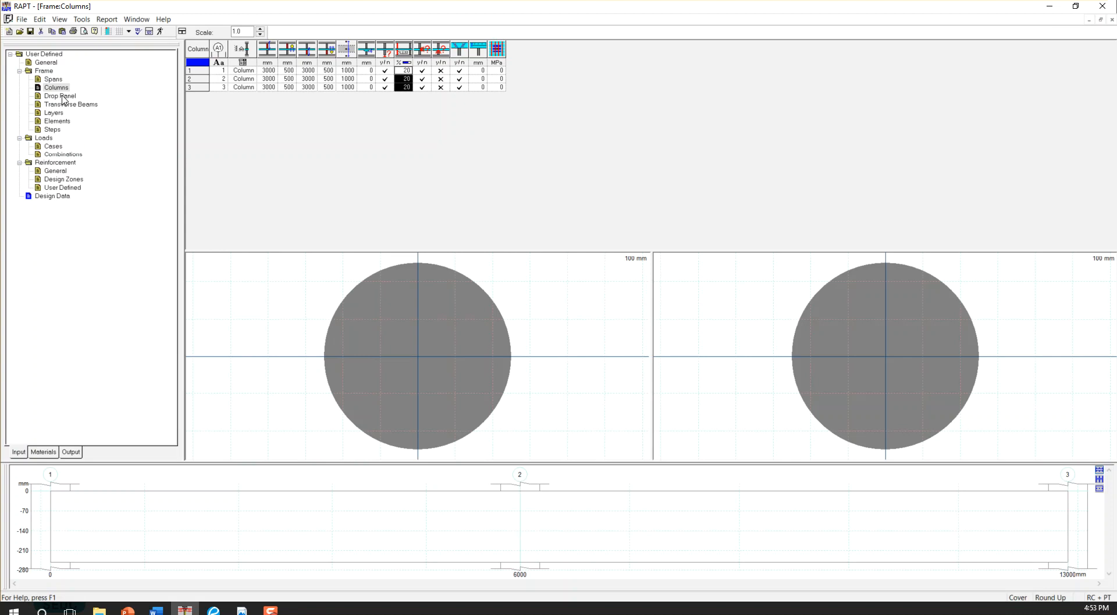
mouse_move(536, 540)
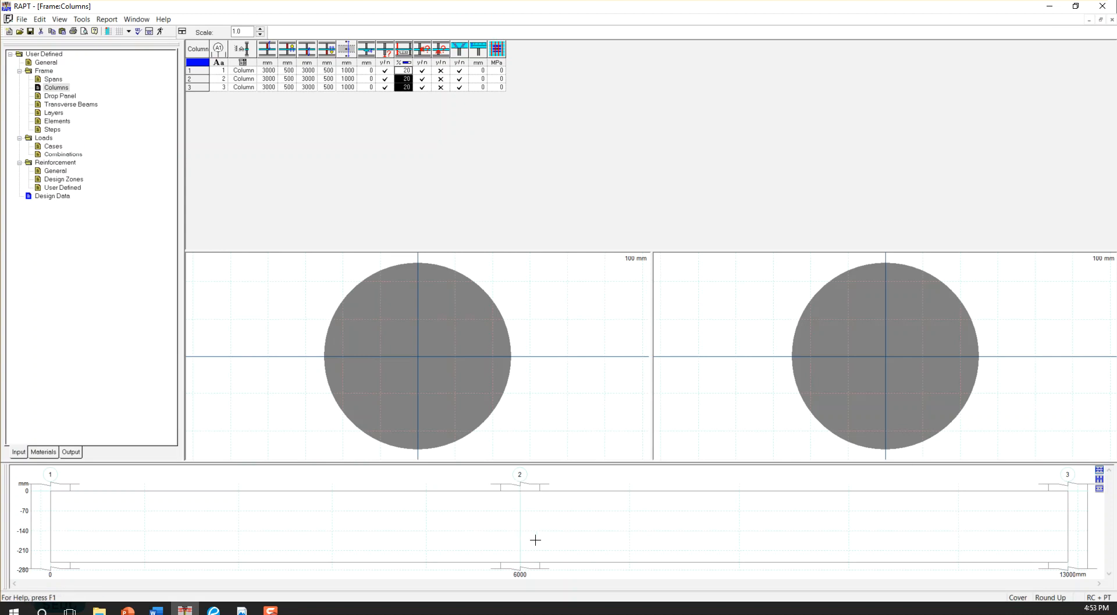
mouse_move(757, 515)
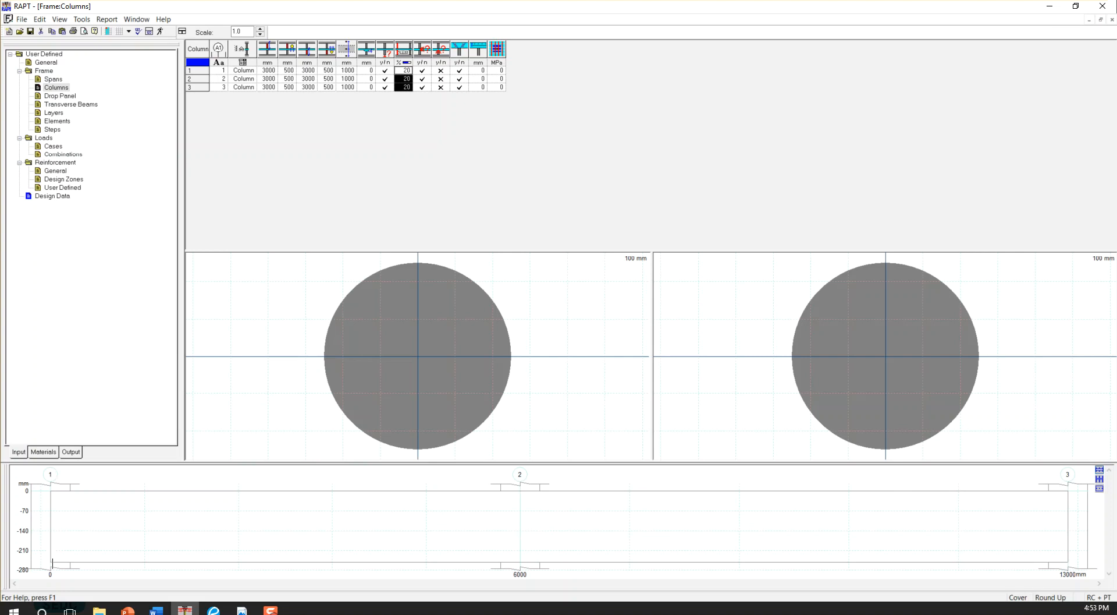
mouse_move(1029, 511)
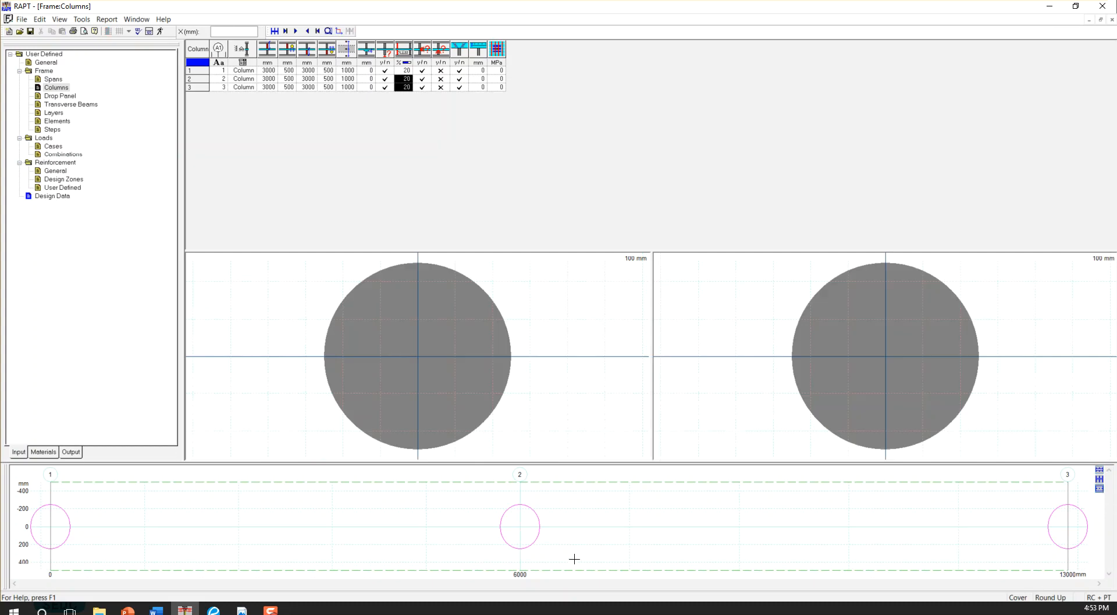
mouse_move(563, 558)
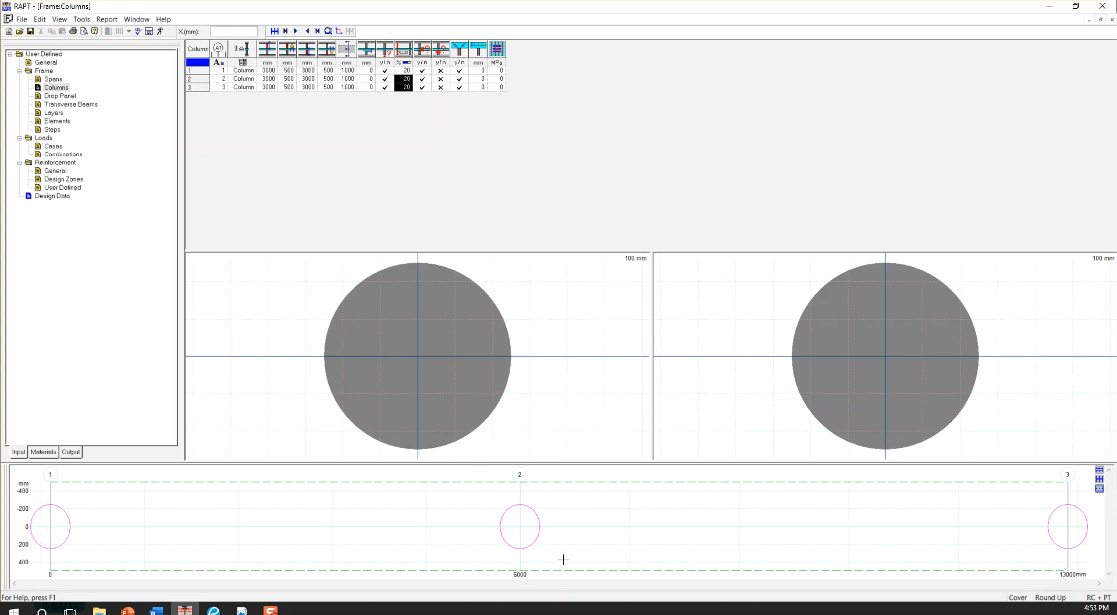
mouse_move(1027, 531)
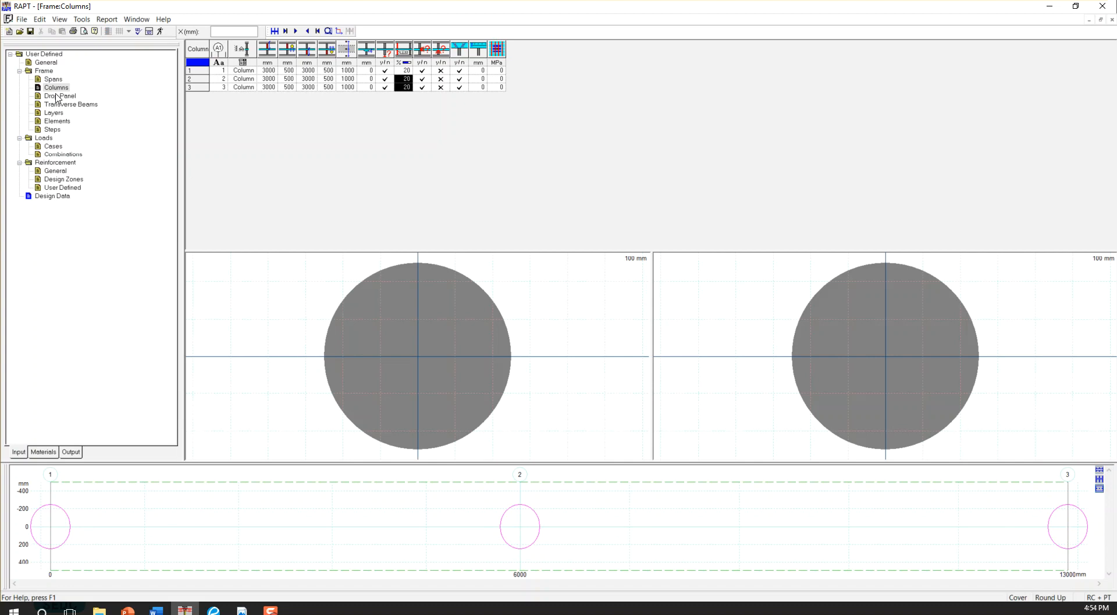
Switch to the Drop Panel sheet for the frame.
click(59, 96)
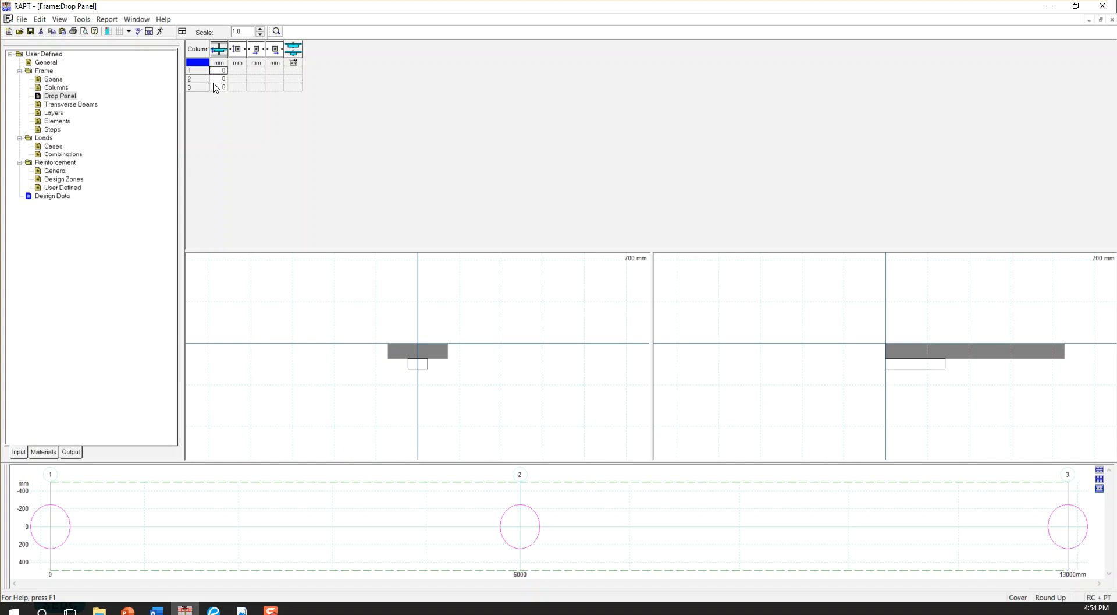
Give support 2 a drop panel 400 deep, 1000 wide, extending 500 mm left and right.
click(222, 78)
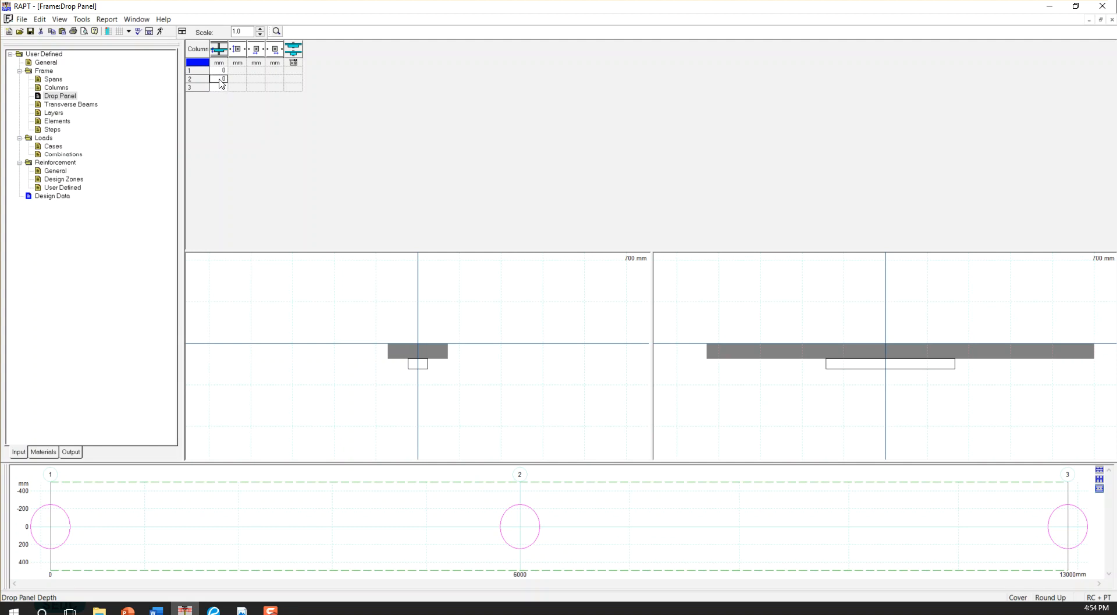
click(198, 70)
text(400)
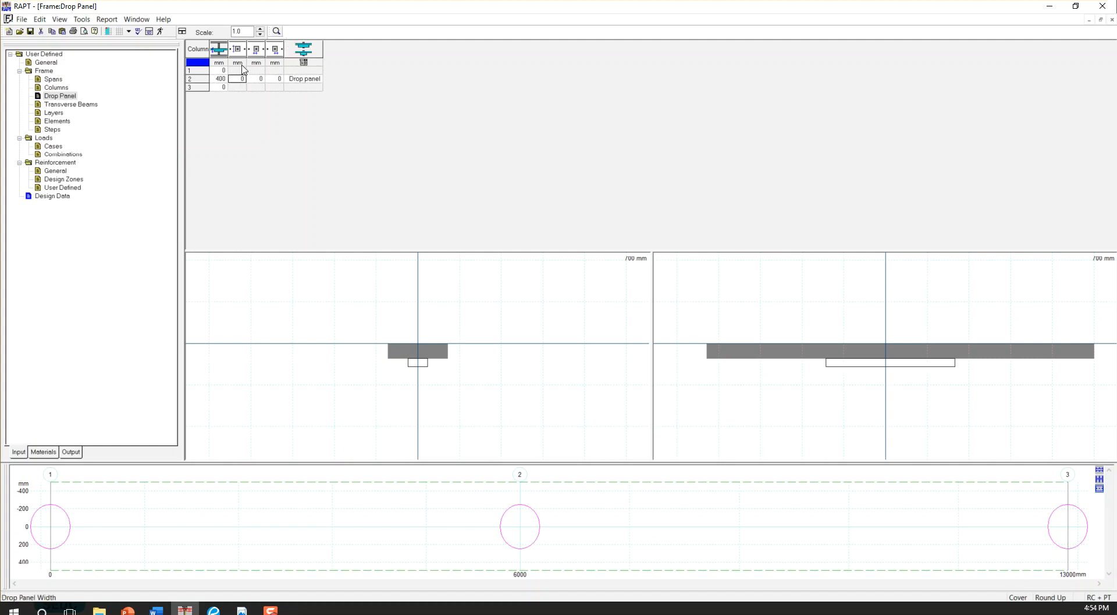
mouse_move(239, 86)
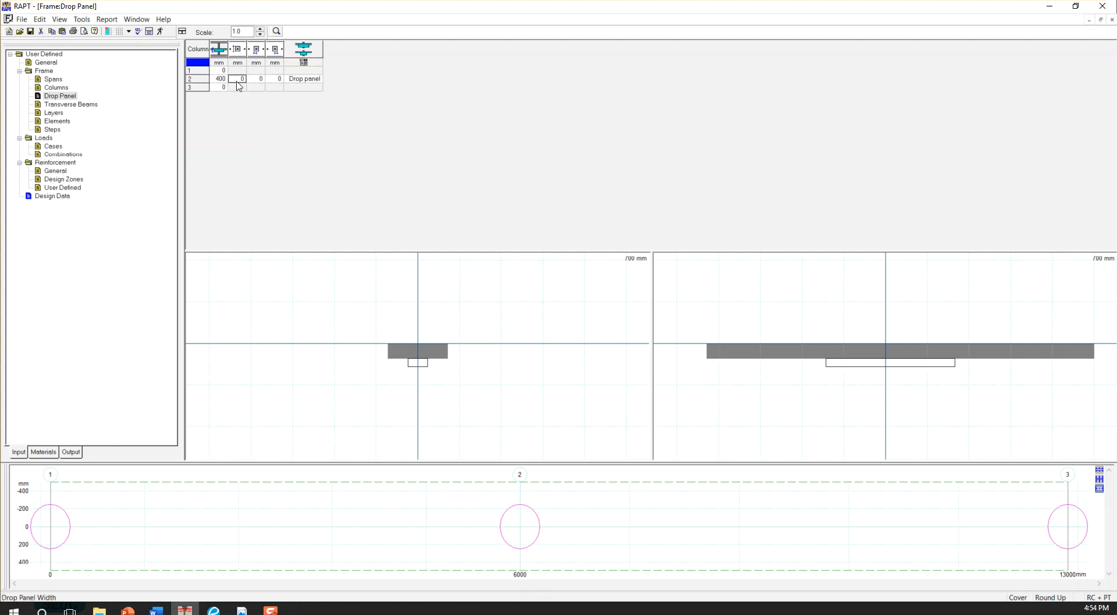
text(1000)
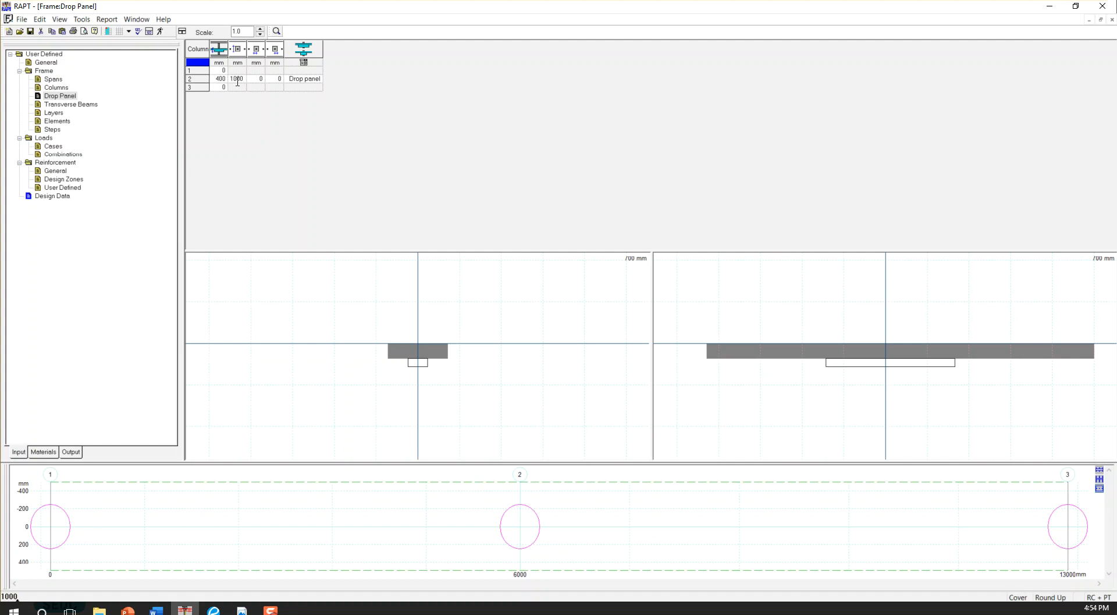
mouse_move(260, 84)
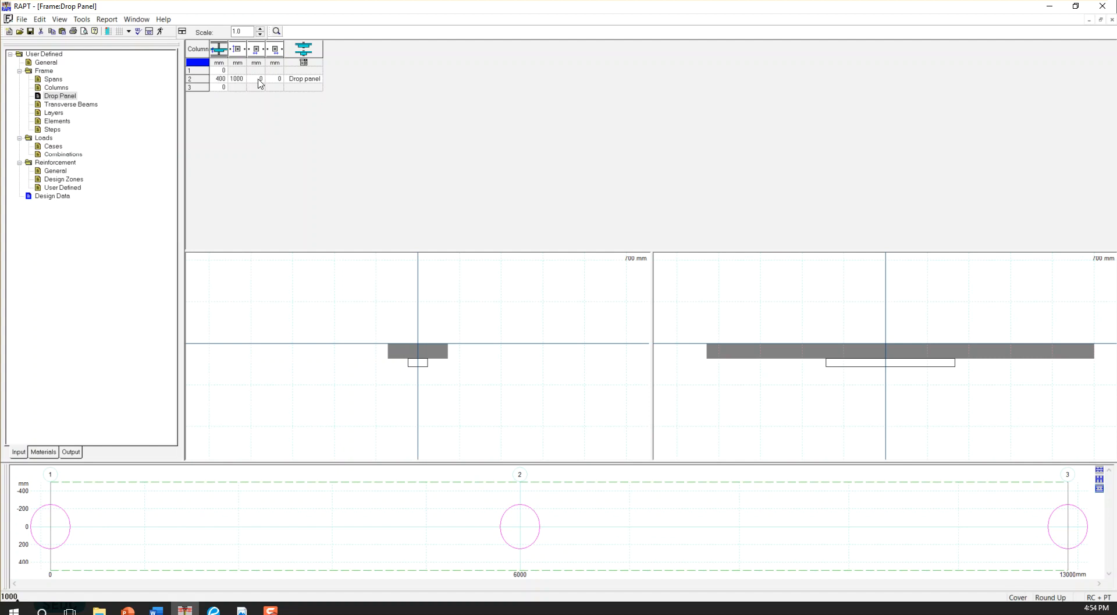
click(259, 78)
text(500)
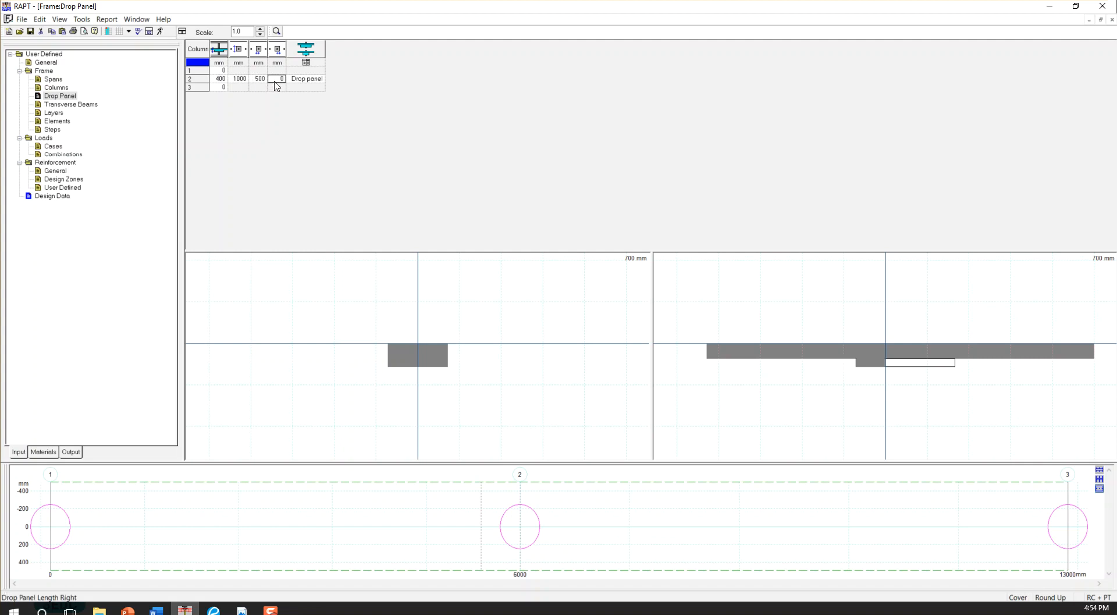
click(277, 78)
text(500)
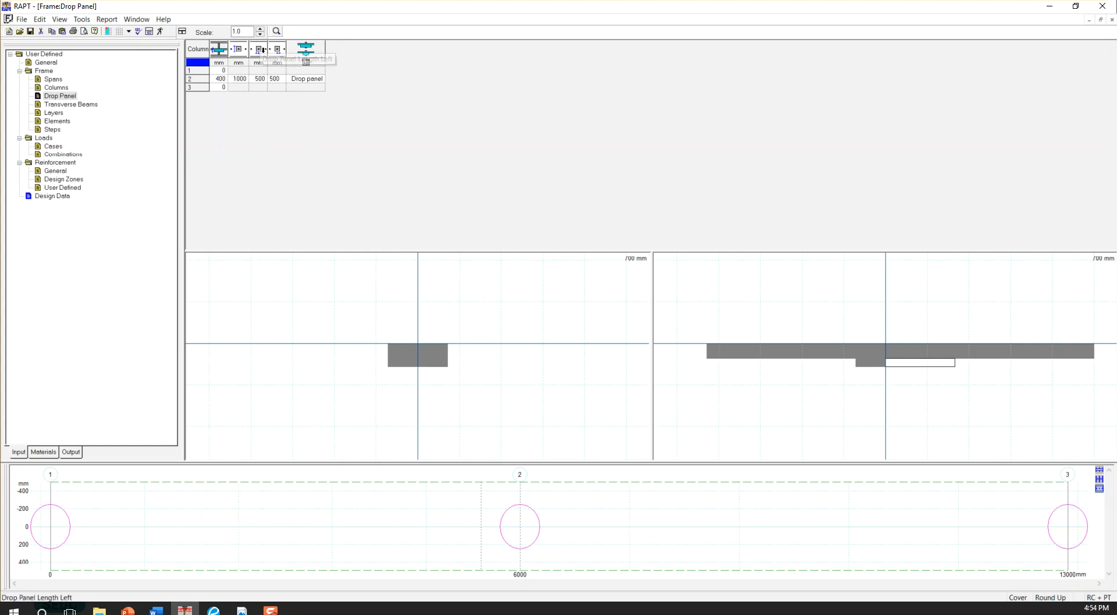
mouse_move(260, 49)
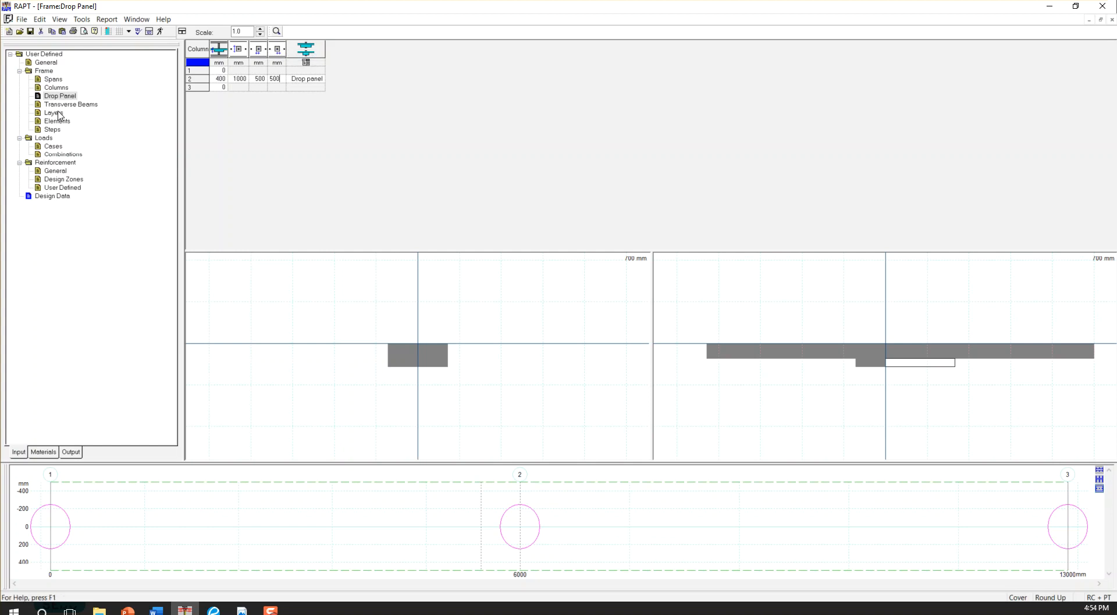
mouse_move(58, 113)
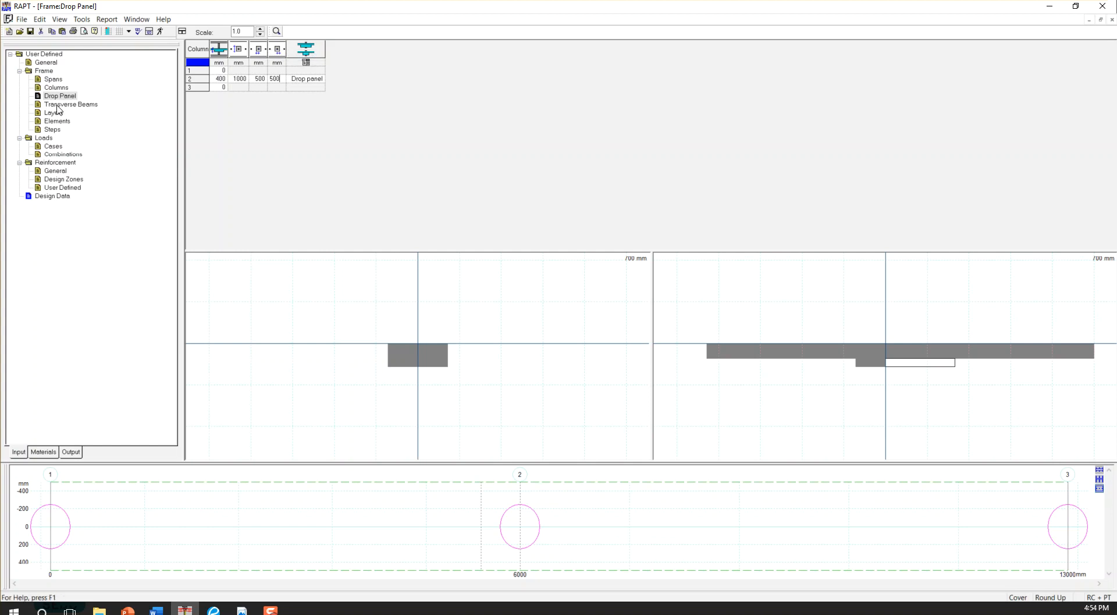
click(71, 104)
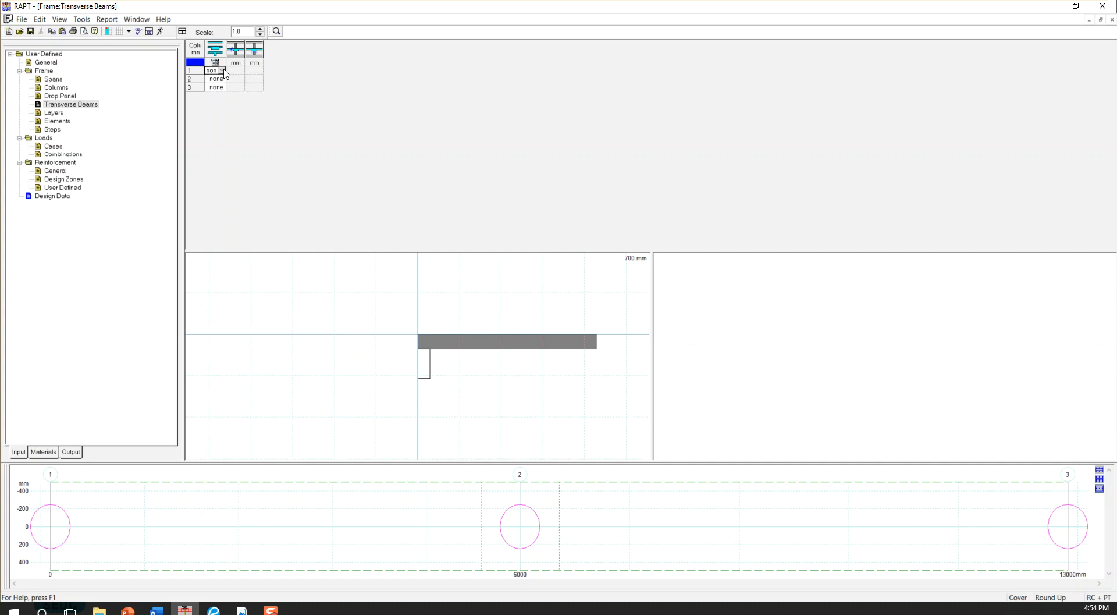
Set transverse beam type to beam at supports 1, 2 and 3, sized 500x500.
click(221, 70)
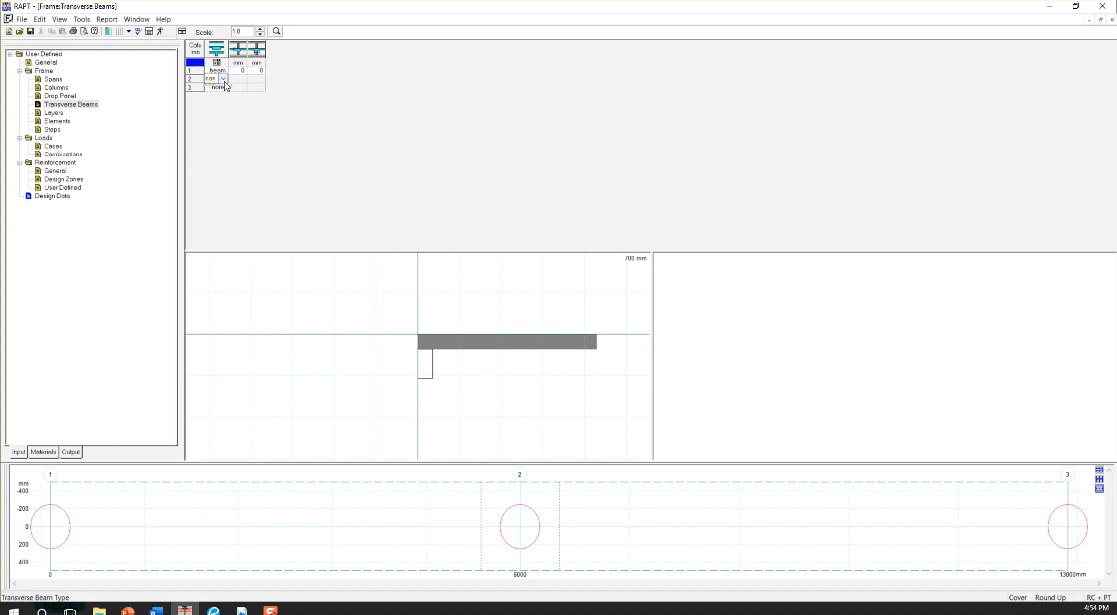
click(223, 86)
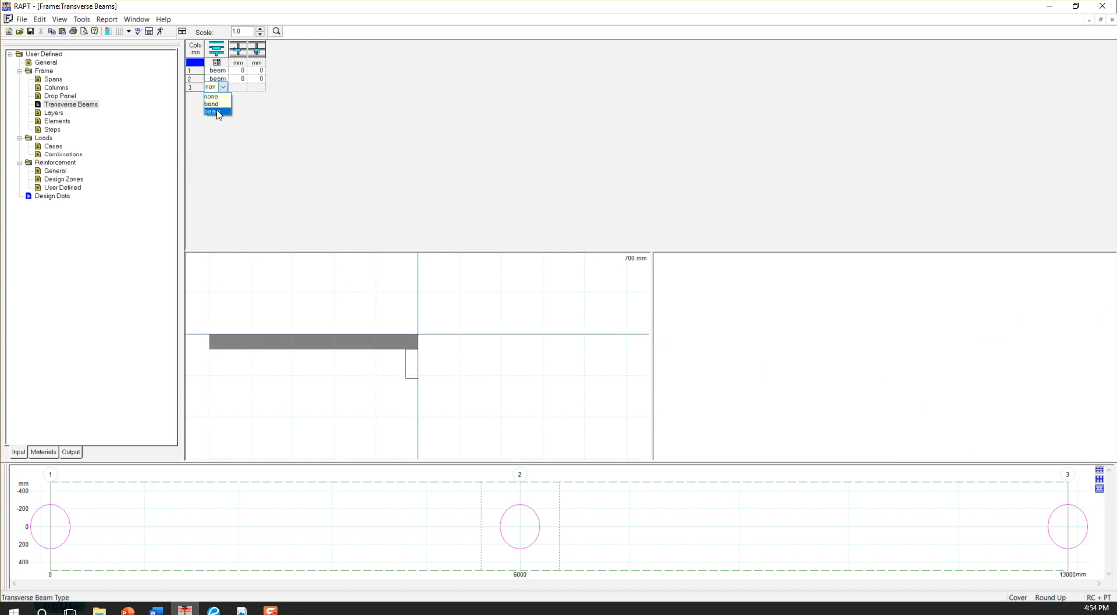
click(211, 112)
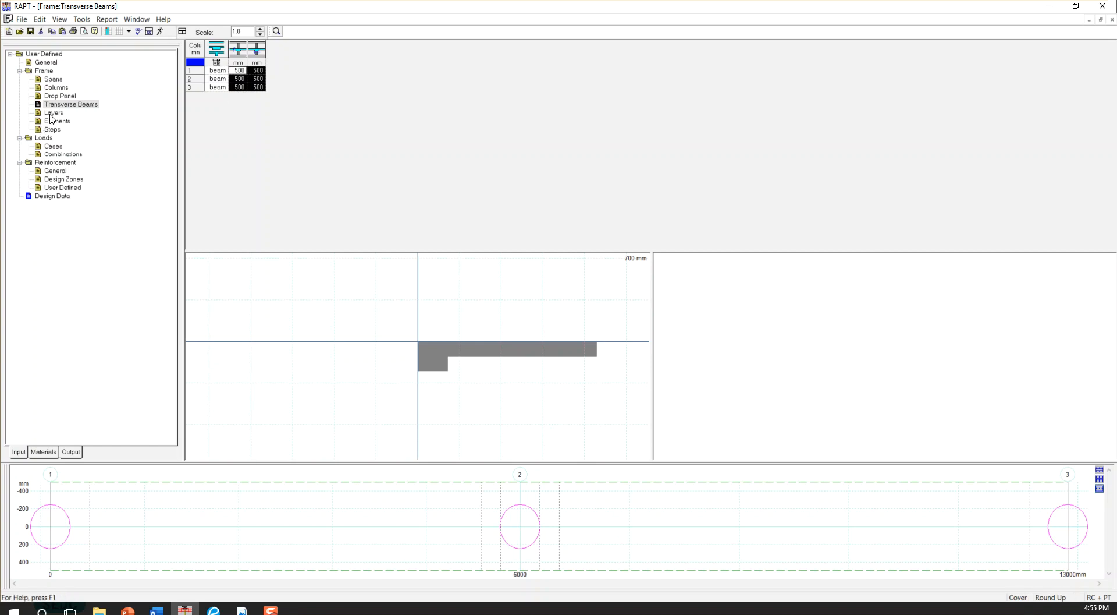
mouse_move(47, 122)
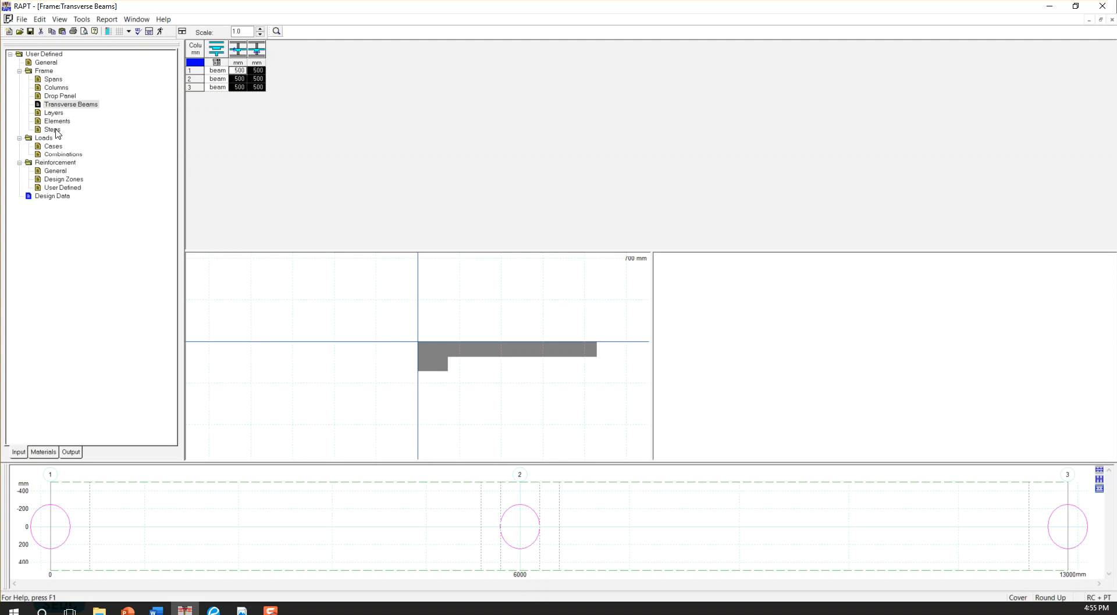
mouse_move(69, 107)
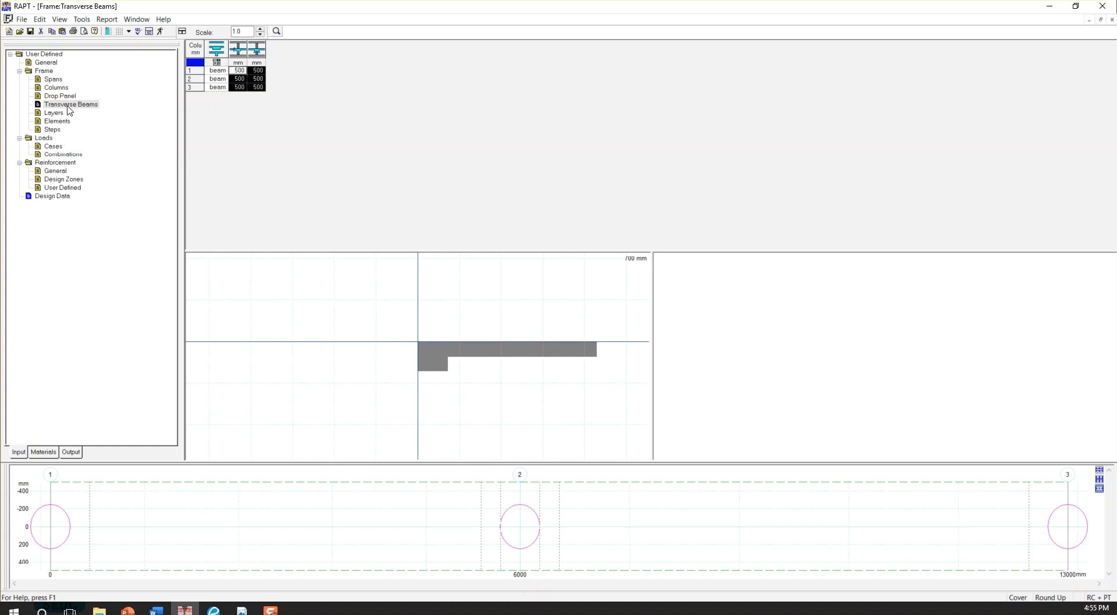
mouse_move(50, 124)
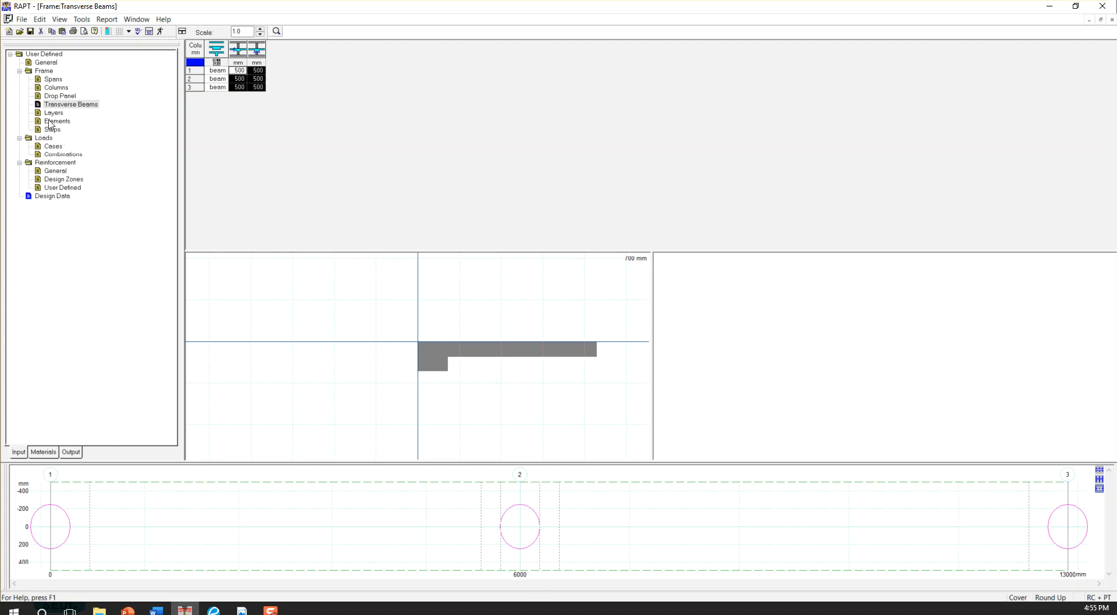